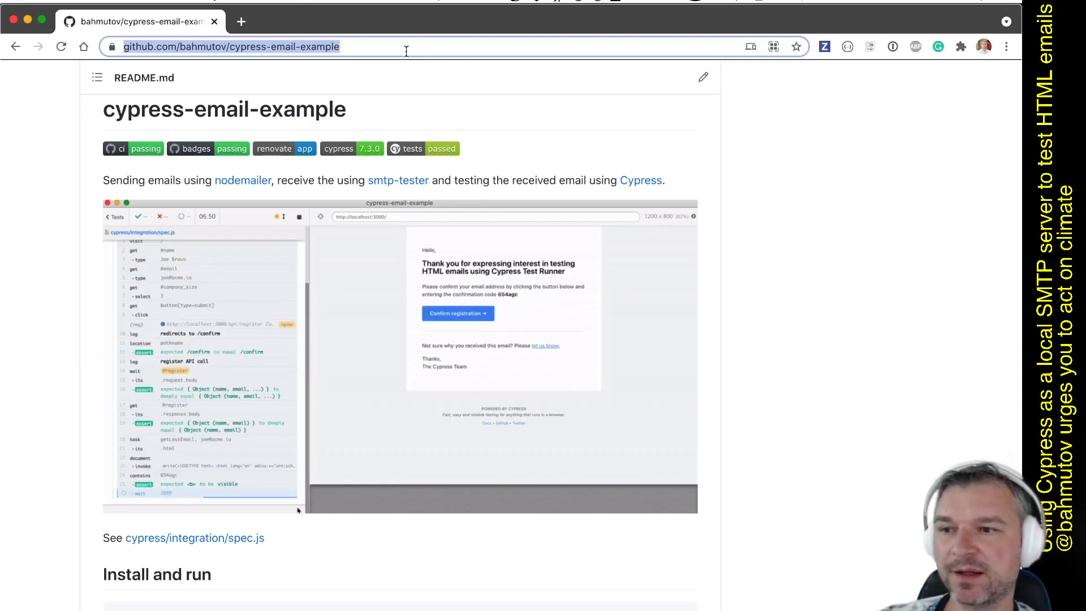
# In a new tab, browse the Cypress blog post, then return to the README.
pyautogui.click(410, 21)
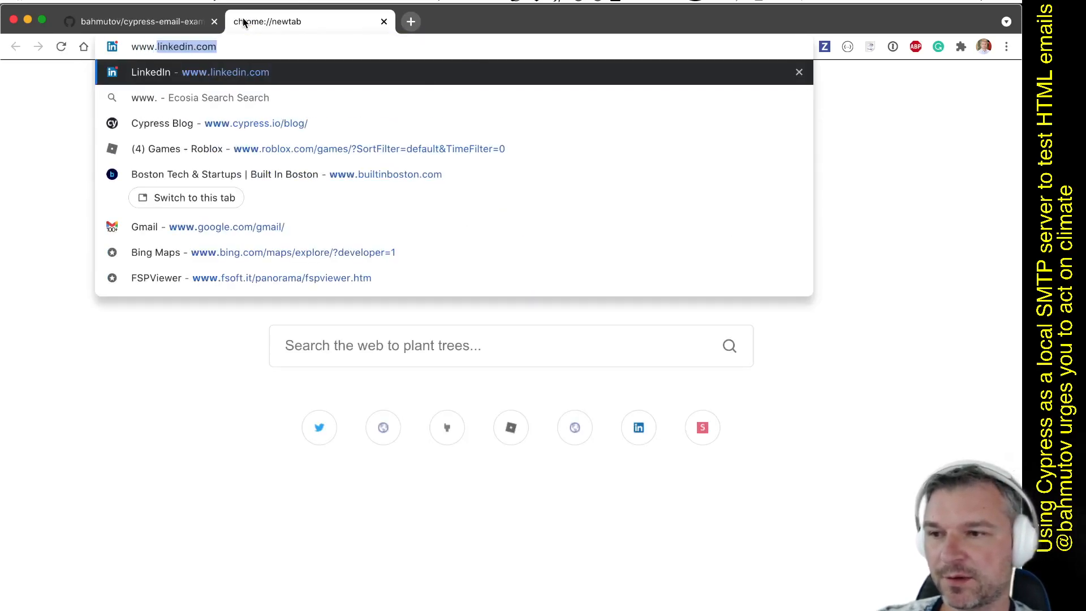
pyautogui.click(220, 123)
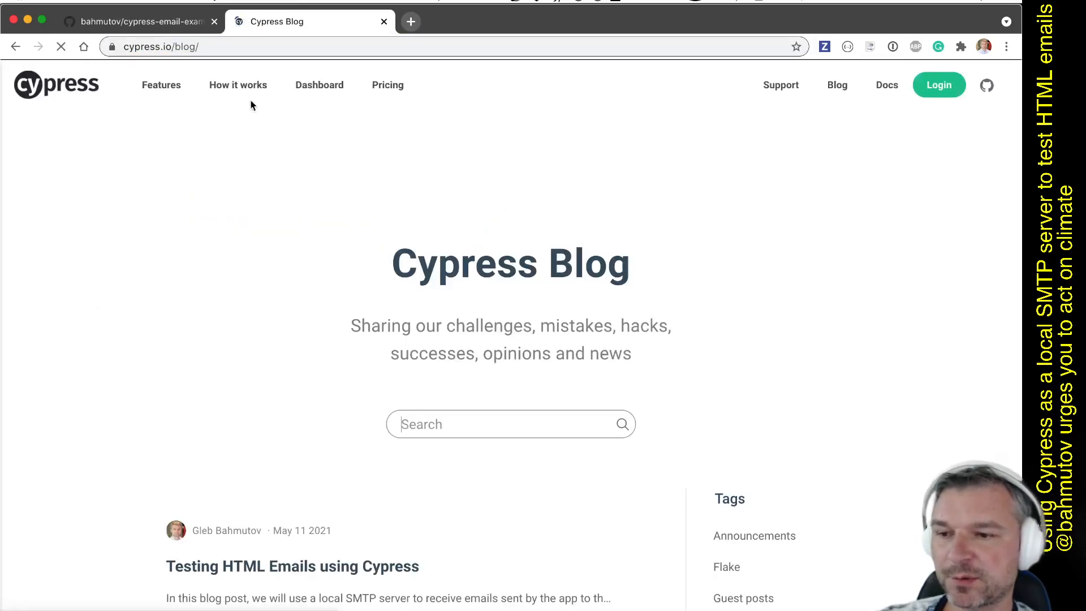
pyautogui.scroll(-3)
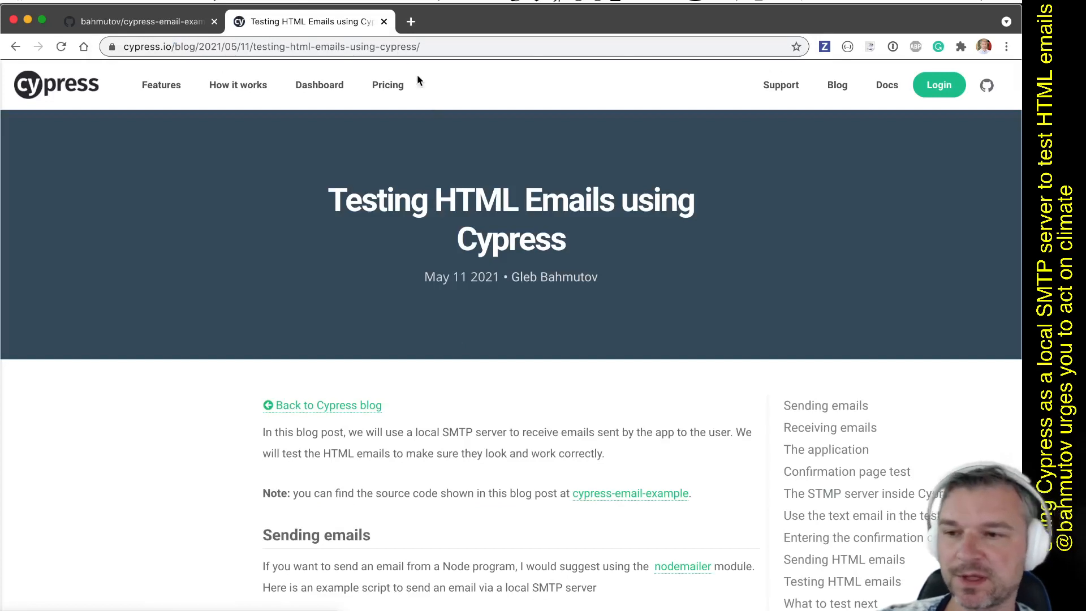
pyautogui.click(630, 493)
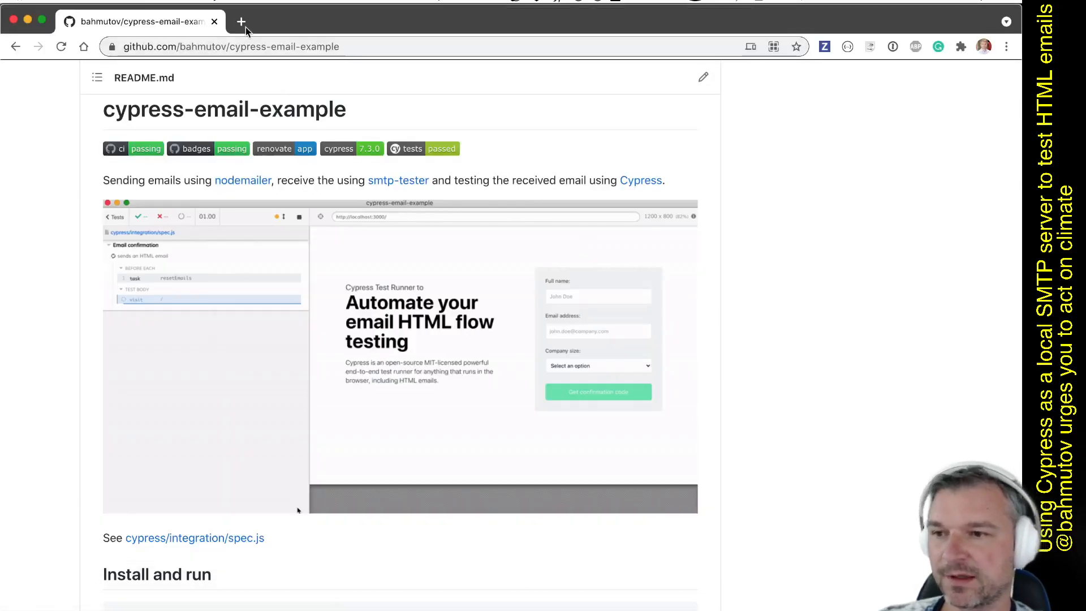
# Open localhost:3000 in a new tab and enter name 'gleb' and email 'gleb@a'.
pyautogui.click(240, 22)
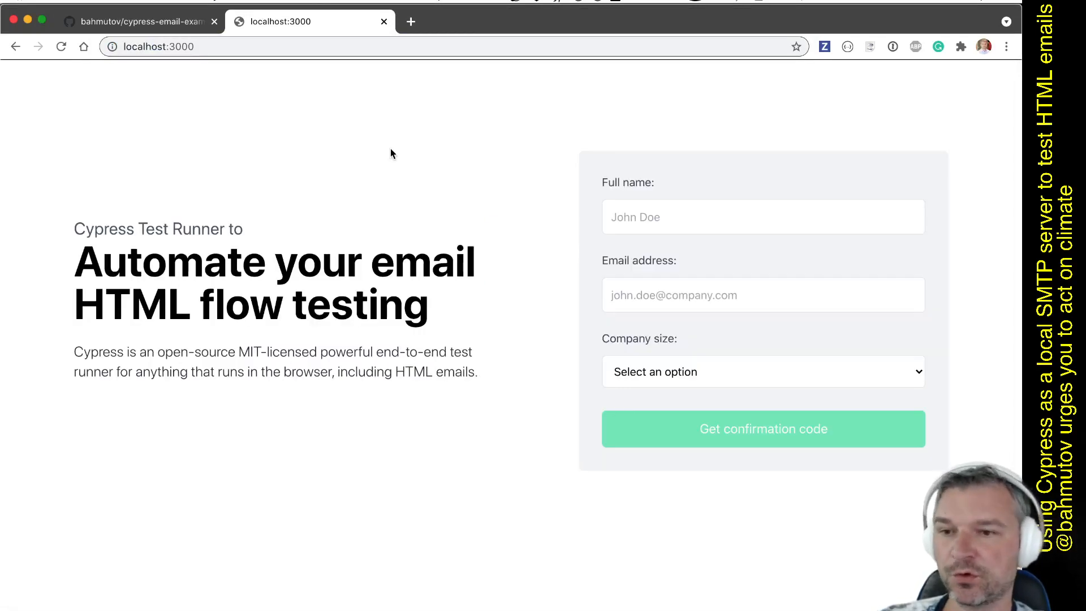
pyautogui.write('gleb')
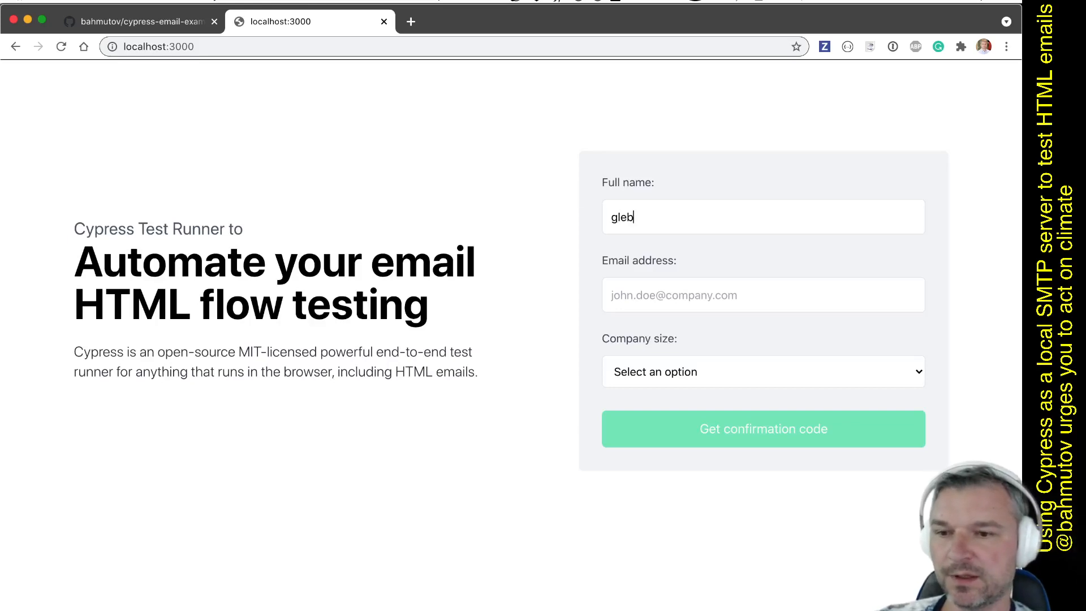
pyautogui.write('gleb@a')
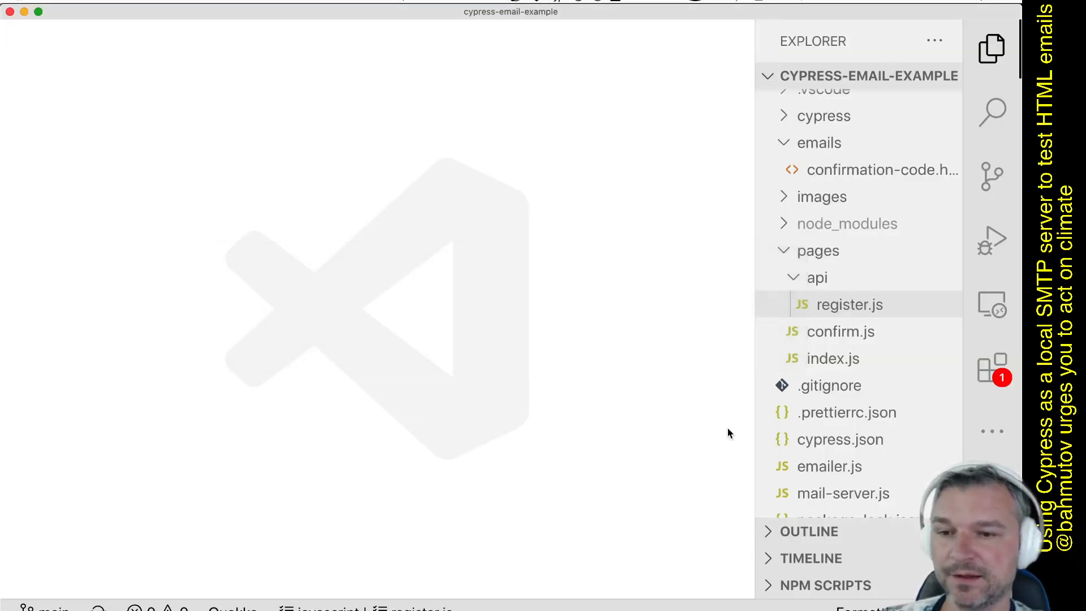
# Open pages/api/register.js and inspect the sendMail call that follows the response.
pyautogui.click(846, 304)
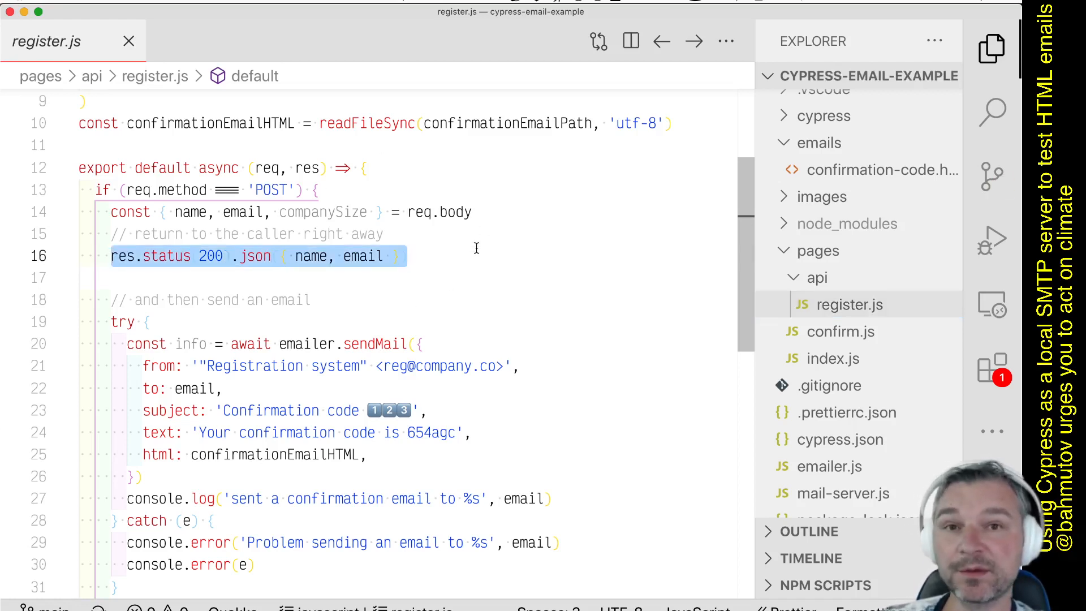
pyautogui.moveTo(448, 284)
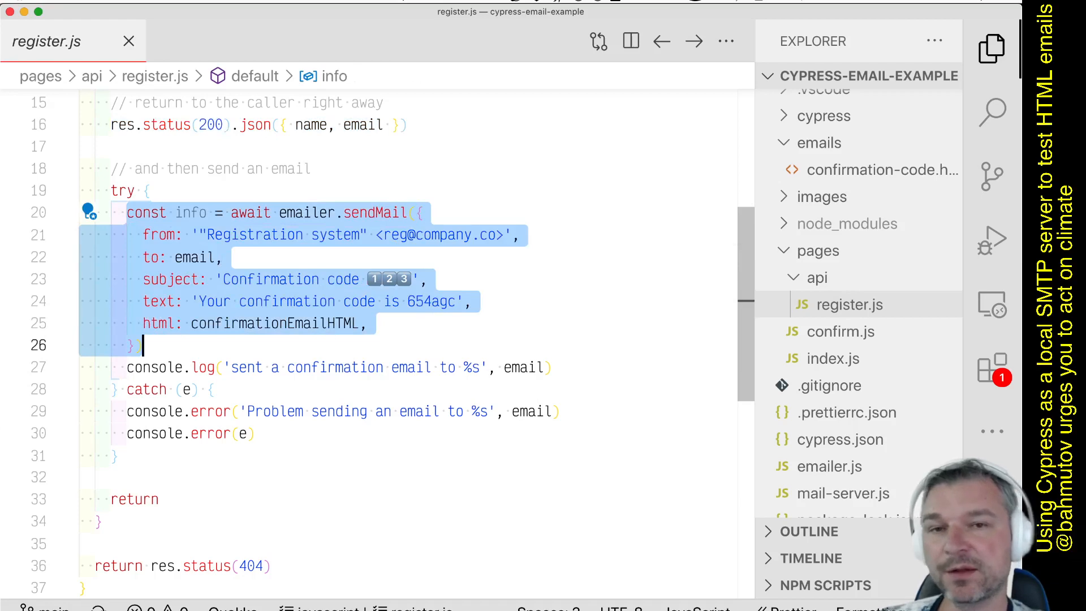
pyautogui.click(435, 279)
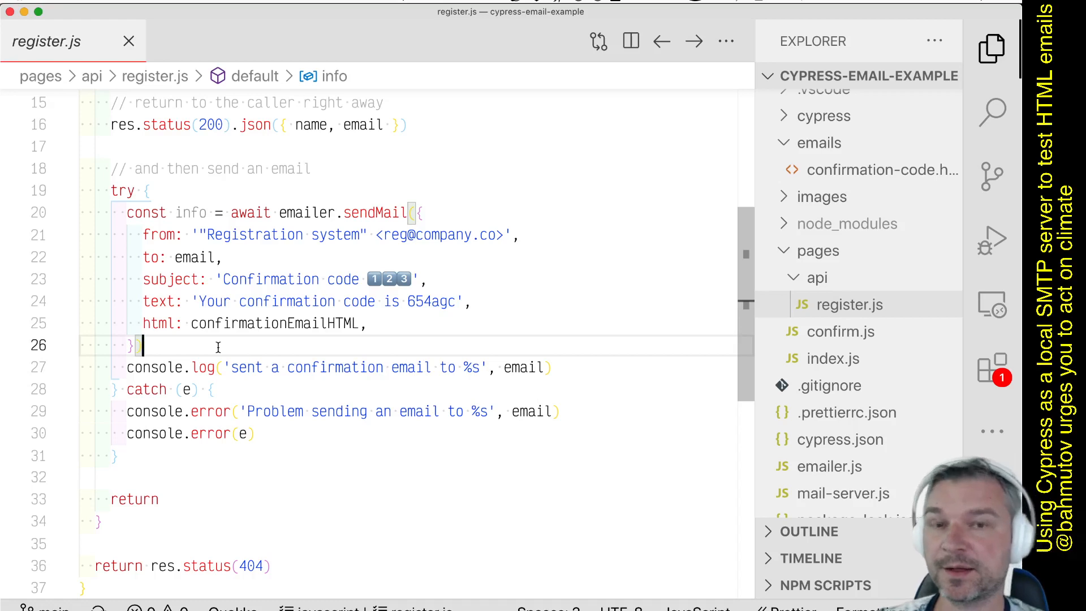
pyautogui.click(474, 302)
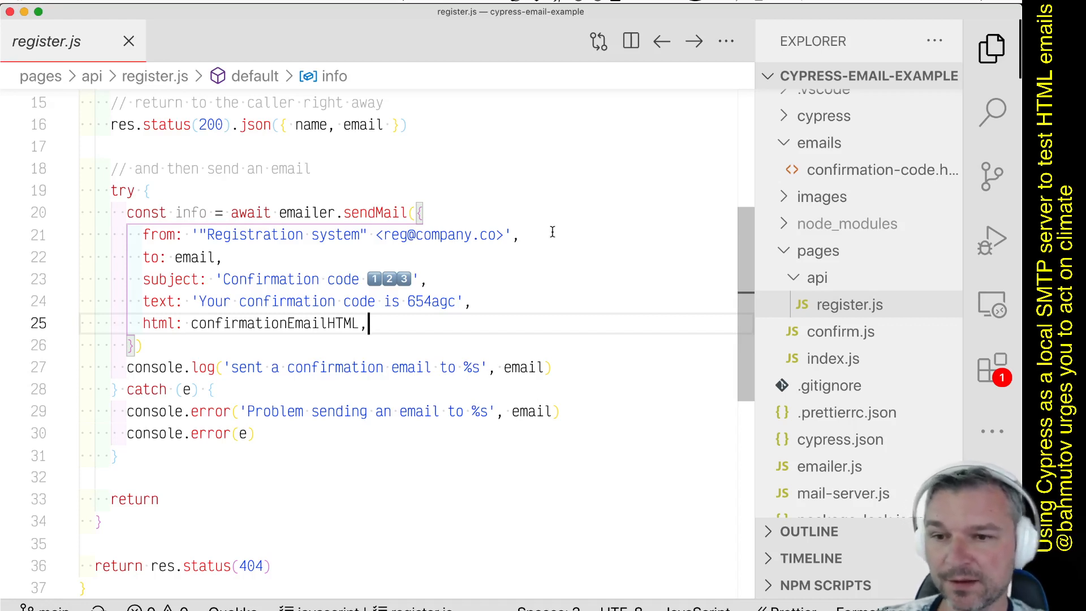
pyautogui.scroll(-3)
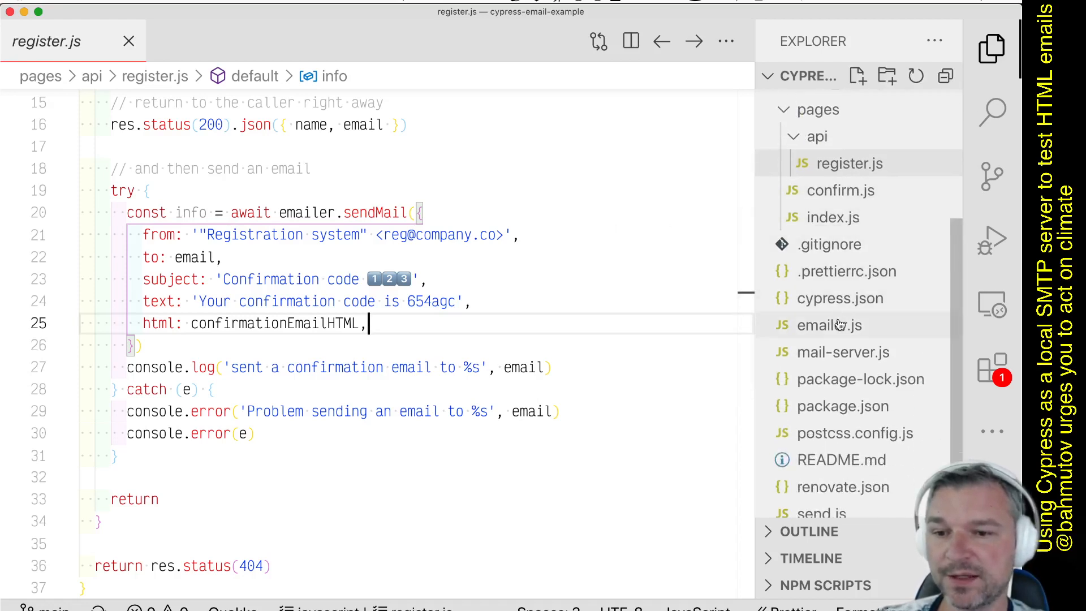
# Inspect emailer.js's nodemailer createTransport transporter setup, then return to register.js.
pyautogui.click(829, 325)
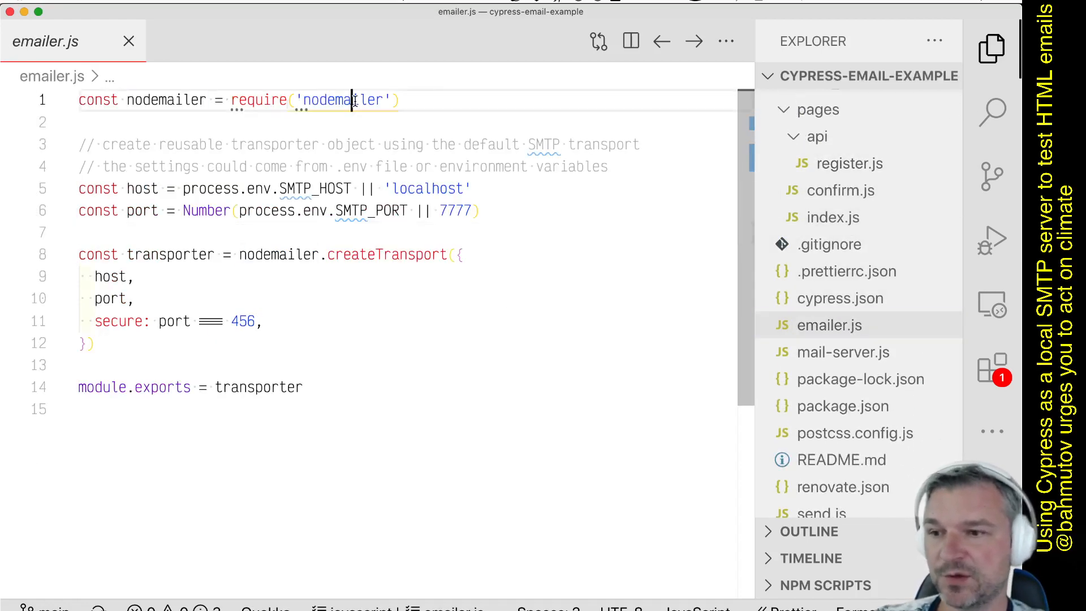
pyautogui.doubleClick(340, 100)
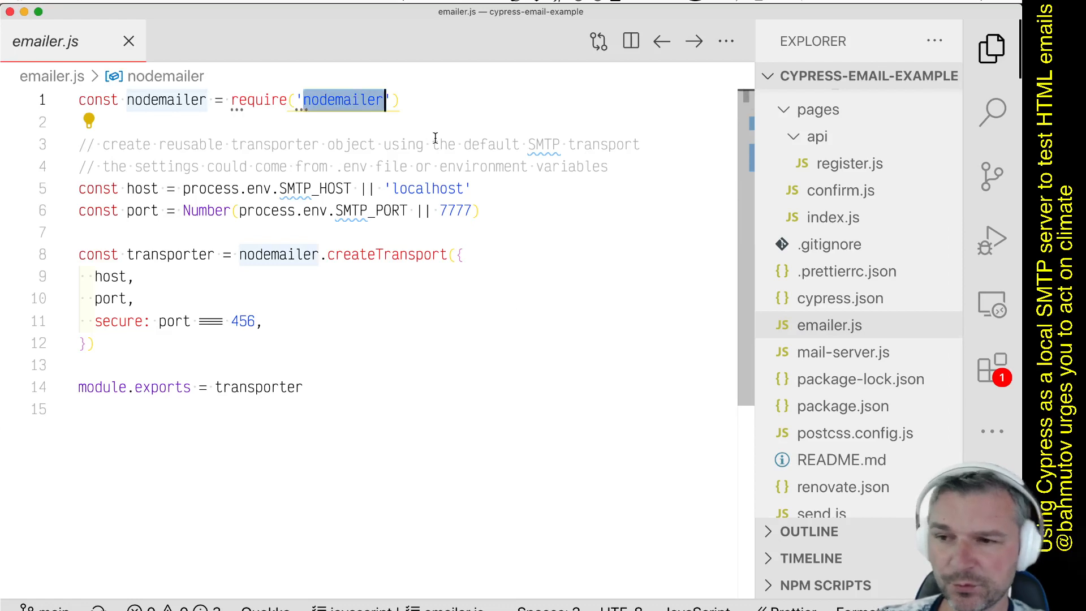
pyautogui.moveTo(355, 204)
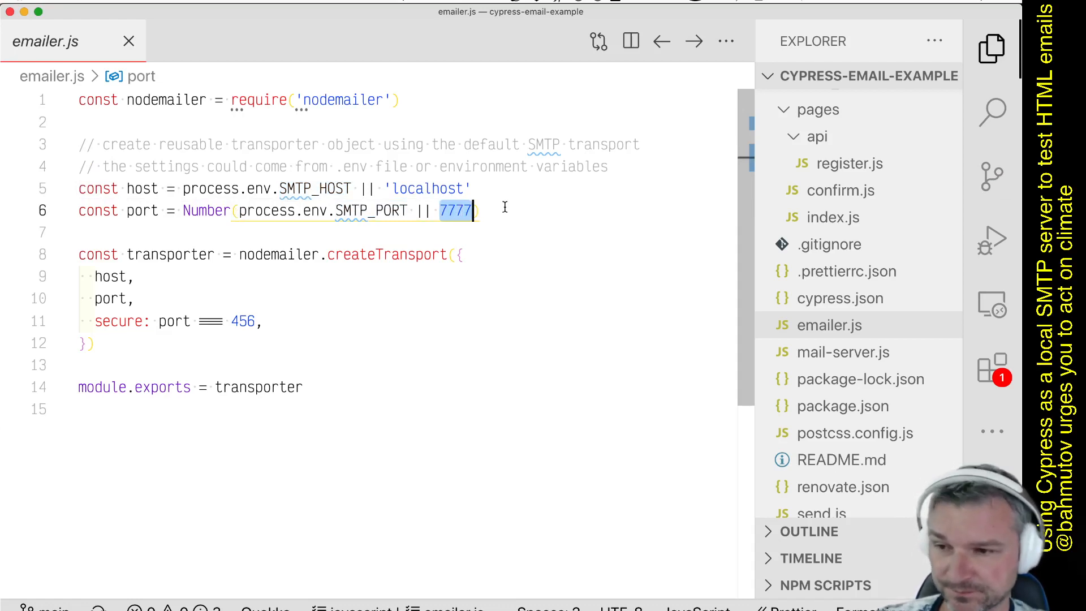
pyautogui.doubleClick(387, 254)
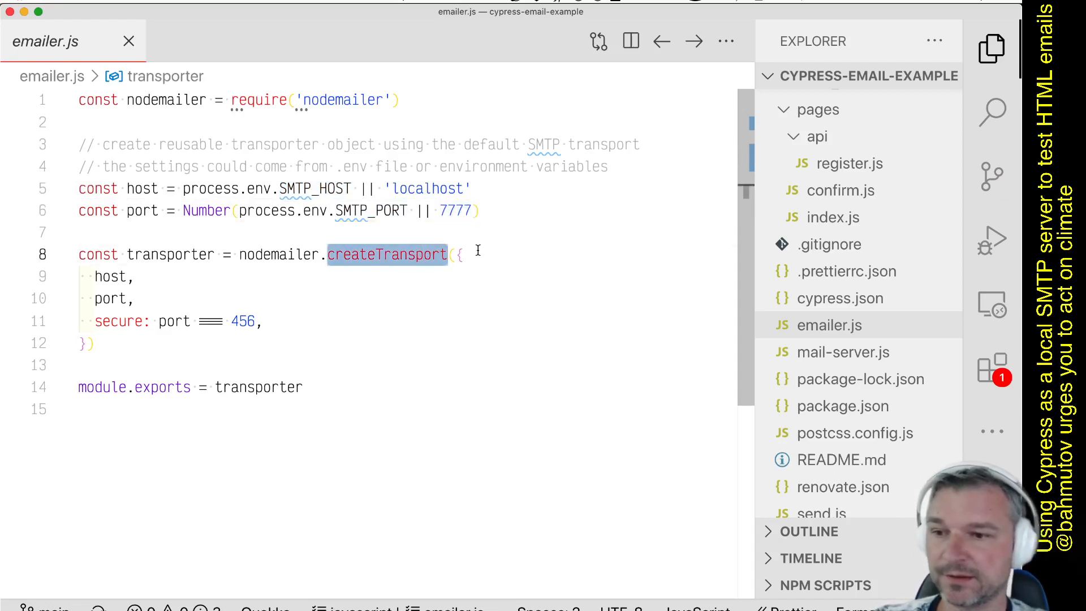
pyautogui.doubleClick(169, 254)
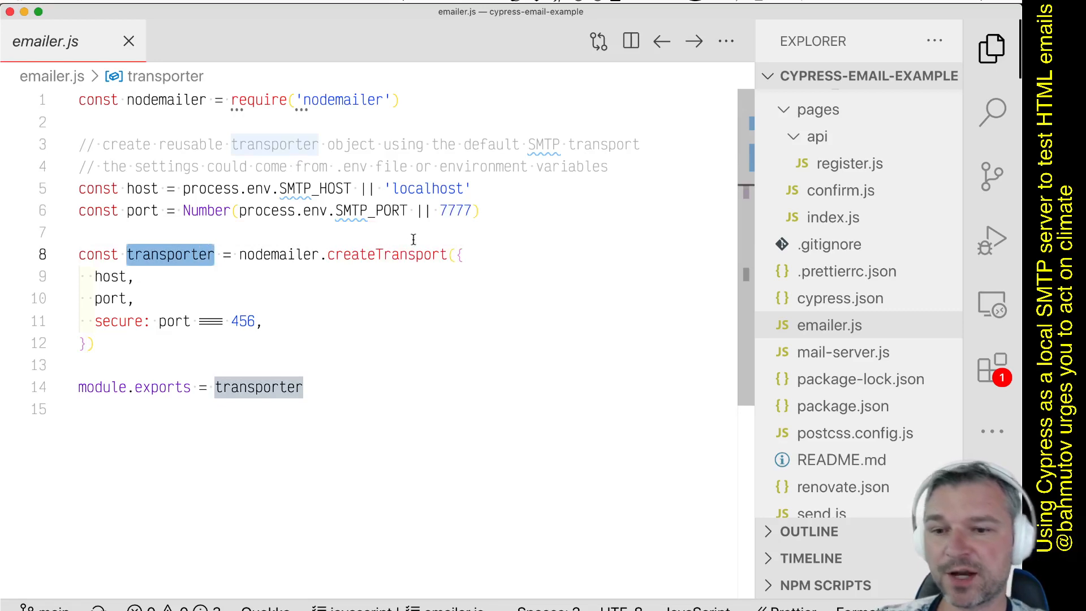
pyautogui.click(848, 163)
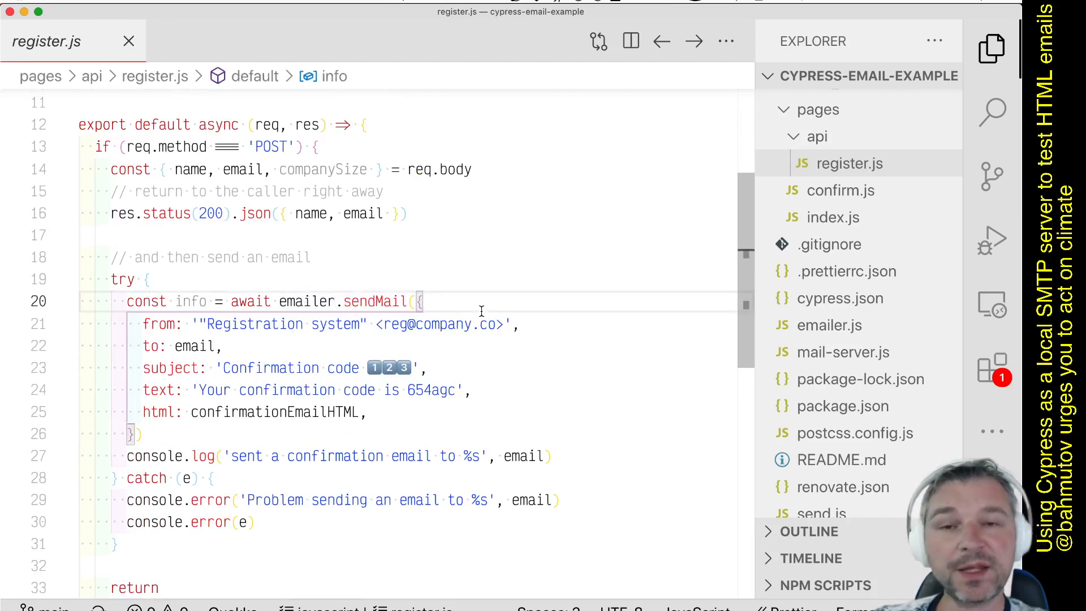
pyautogui.scroll(3)
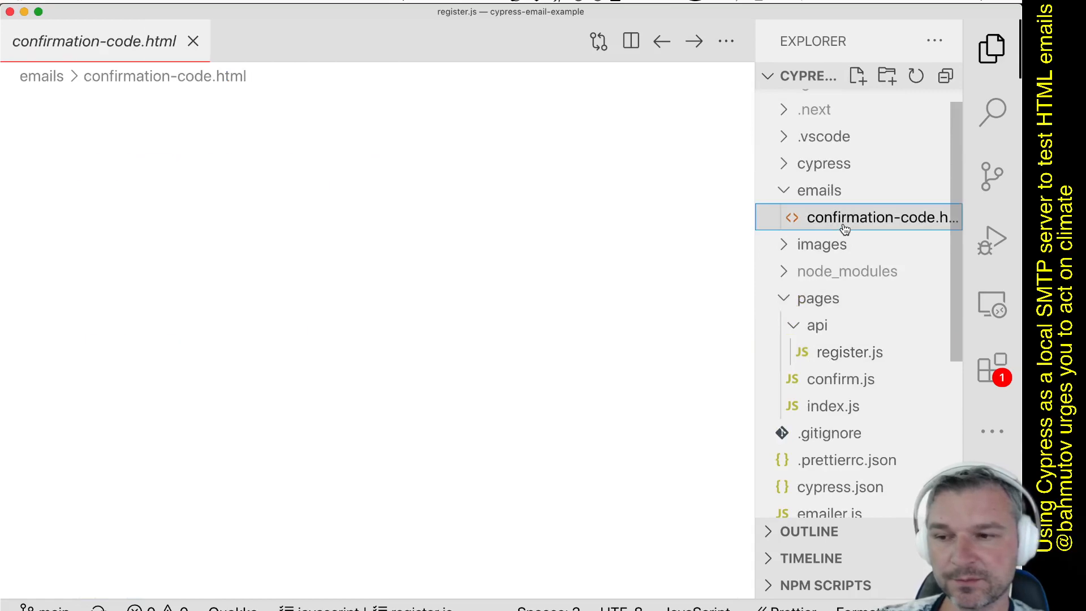
# View emails/confirmation-code.html, then run 'open' on it from Terminal in the project folder.
pyautogui.click(880, 217)
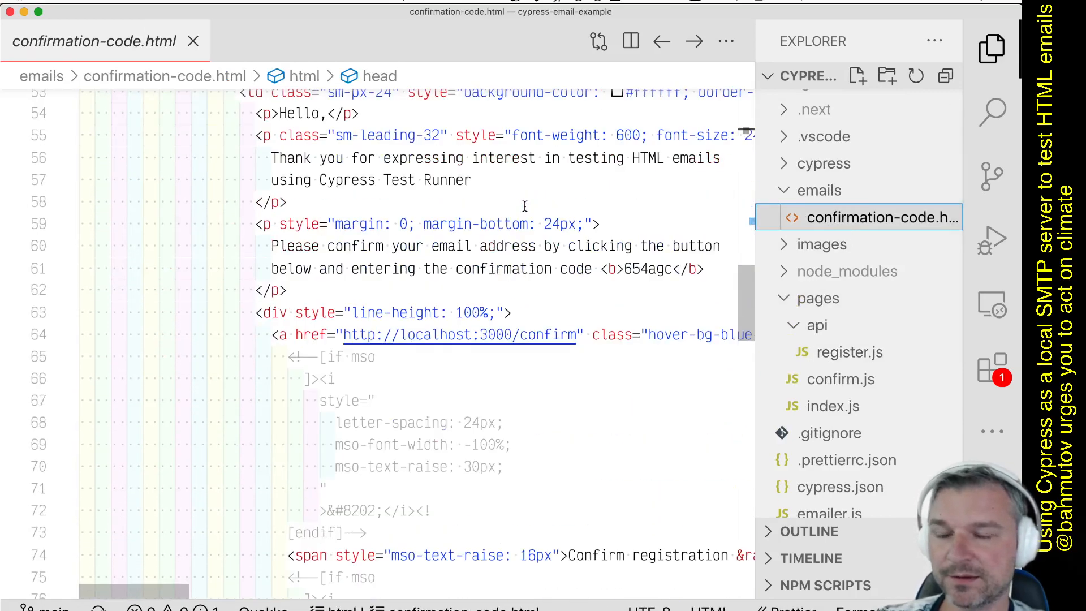
pyautogui.scroll(-3)
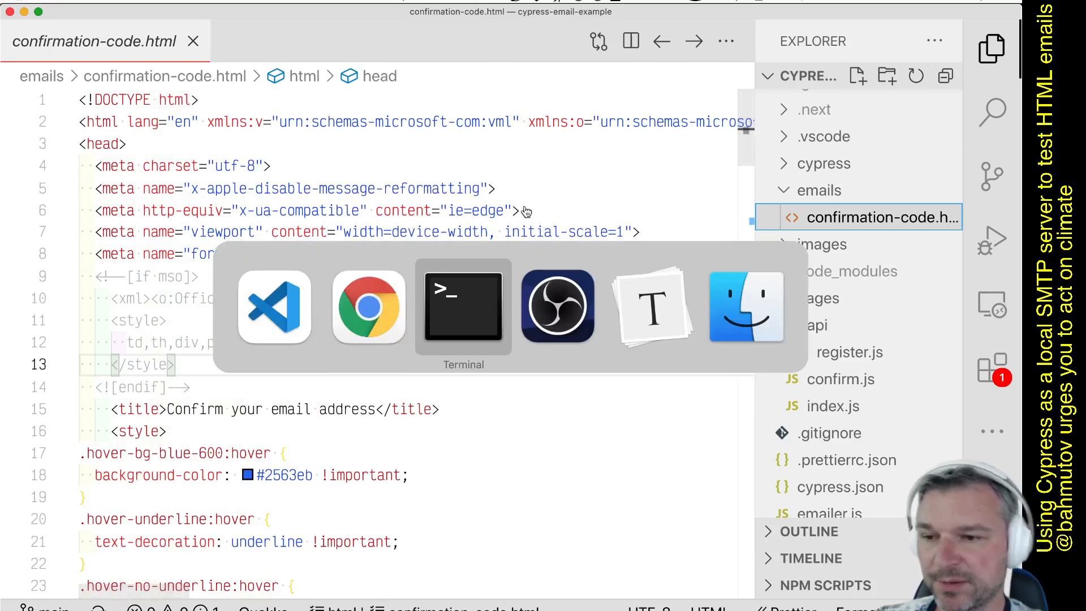
pyautogui.click(463, 306)
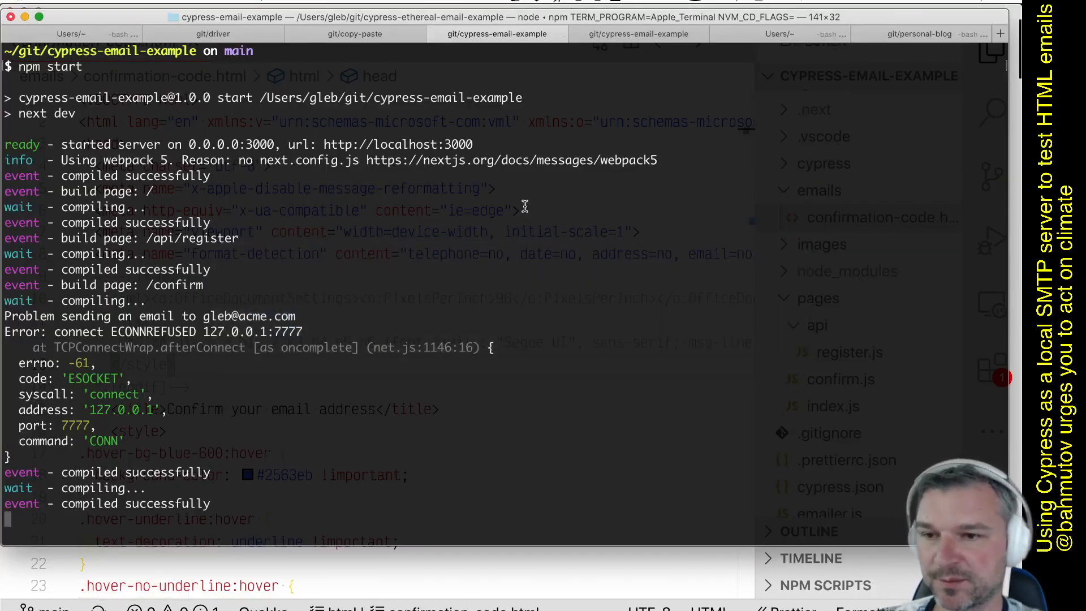
pyautogui.click(637, 33)
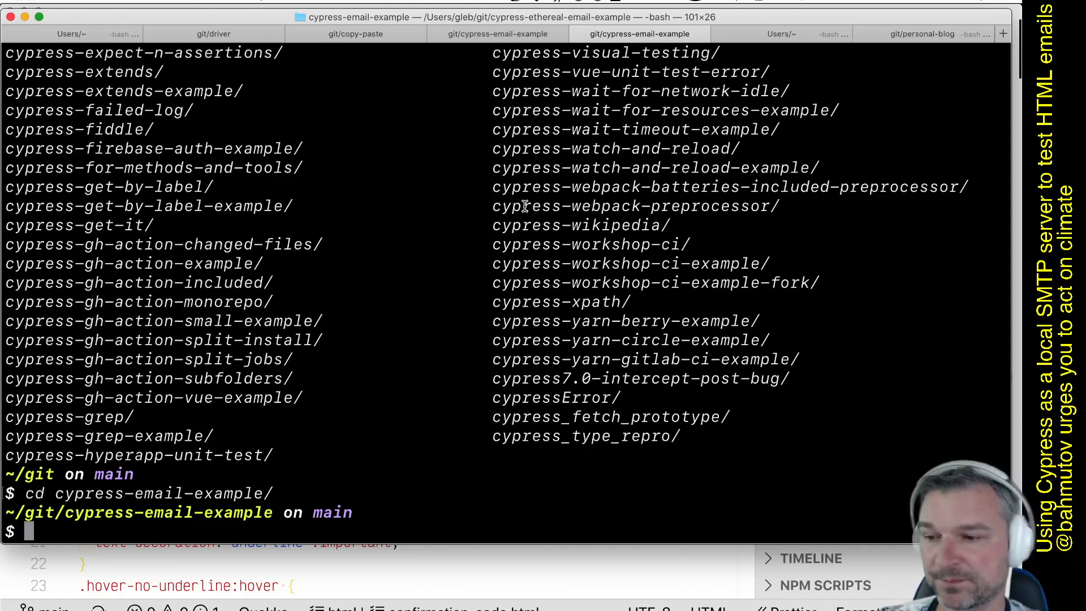
pyautogui.write('open')
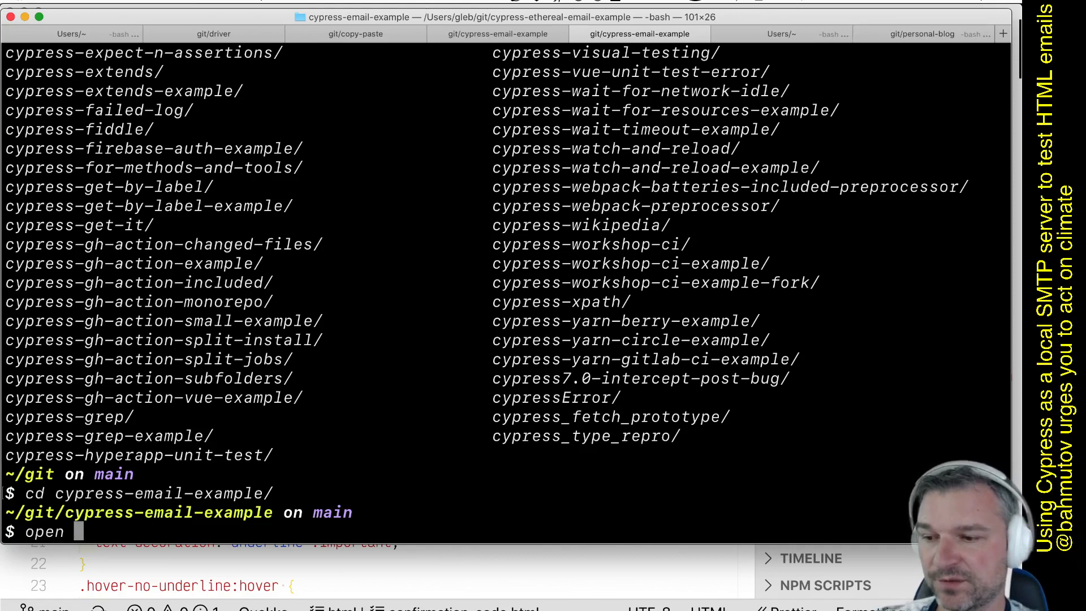
pyautogui.press('Return')
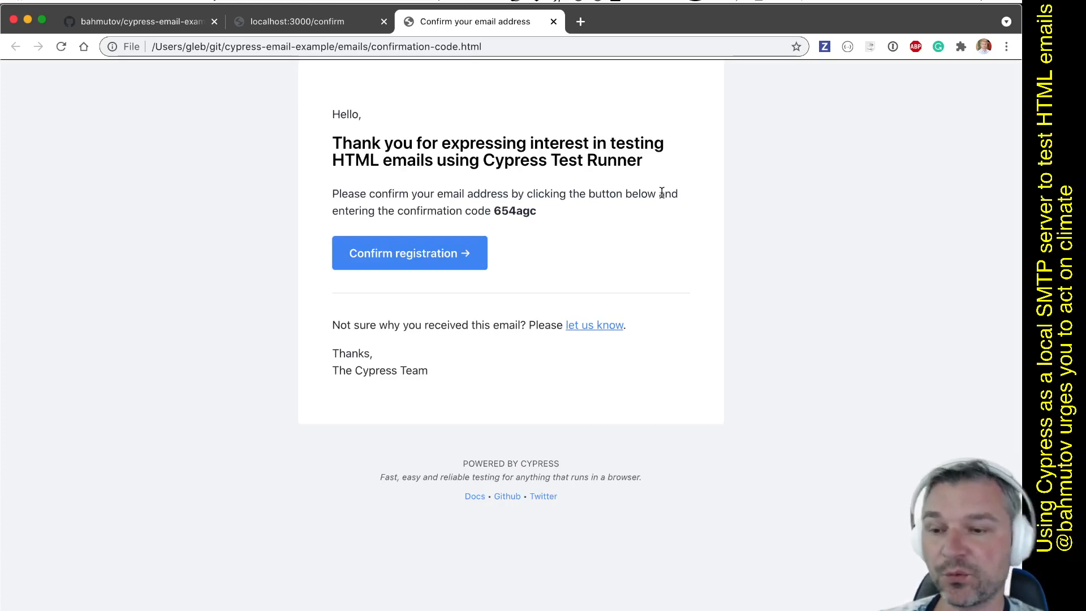
pyautogui.moveTo(475, 143)
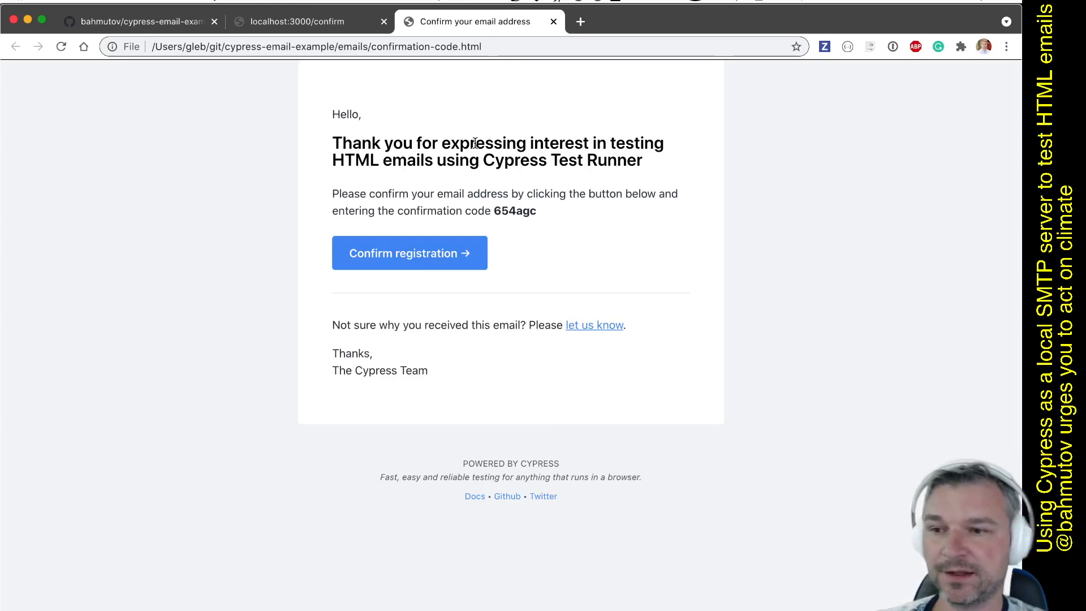
pyautogui.moveTo(509, 207)
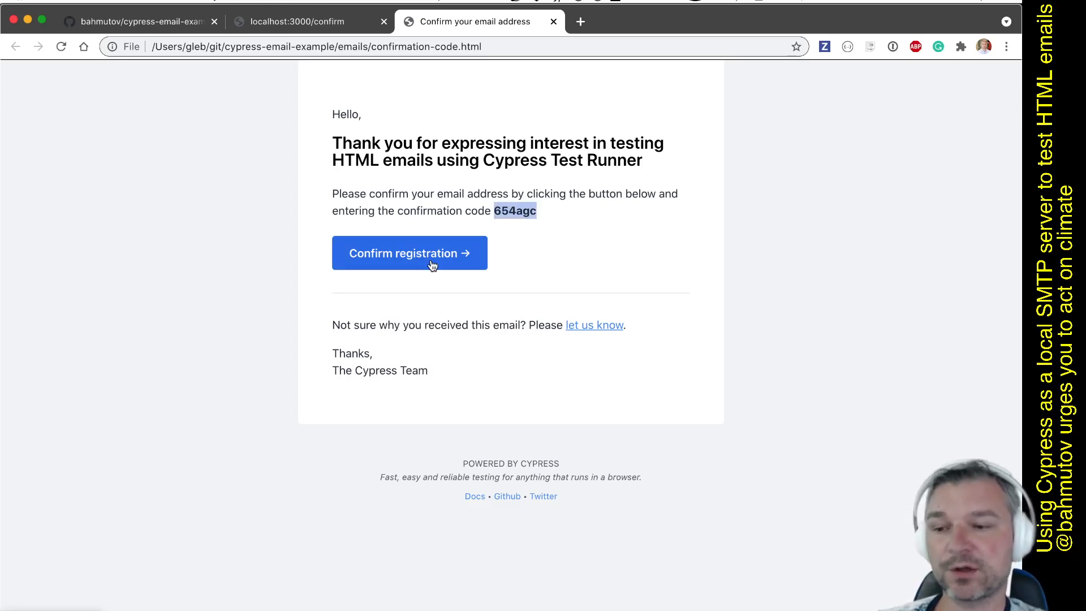
pyautogui.moveTo(374, 115)
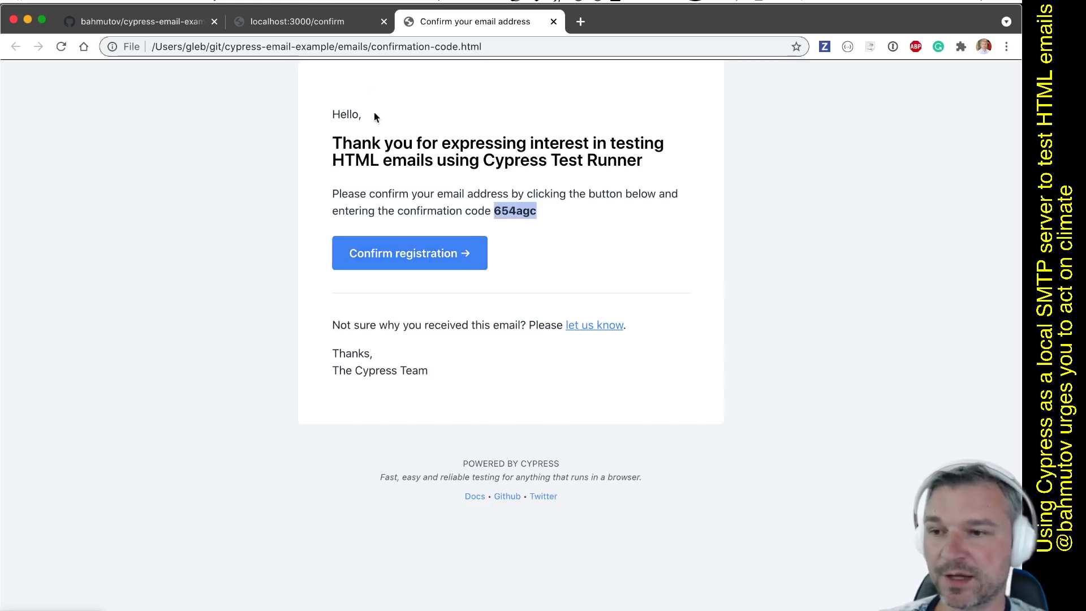
pyautogui.click(291, 21)
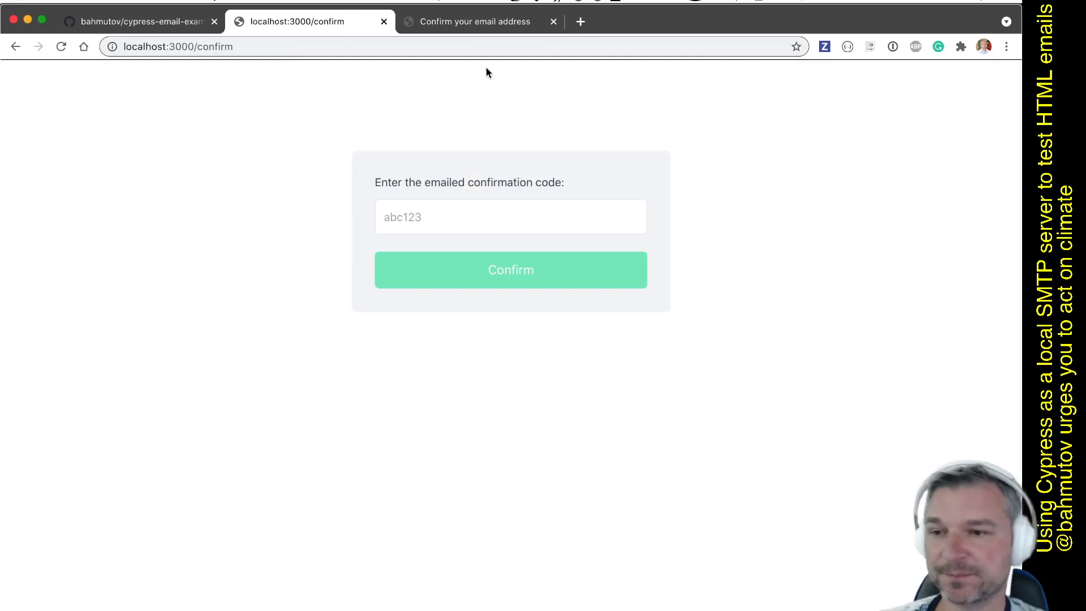
pyautogui.click(472, 21)
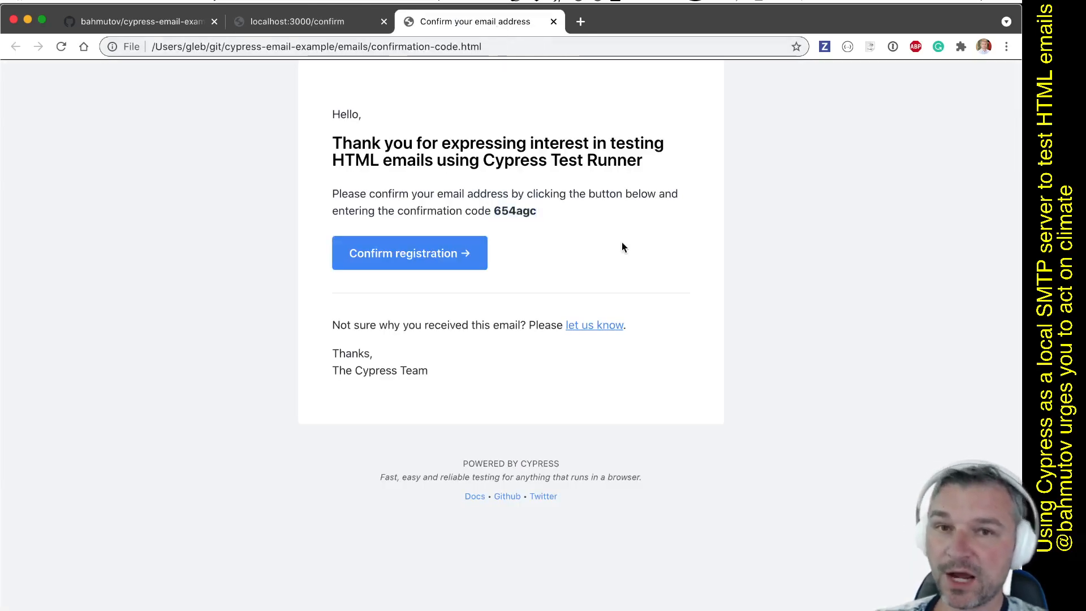
pyautogui.moveTo(506, 312)
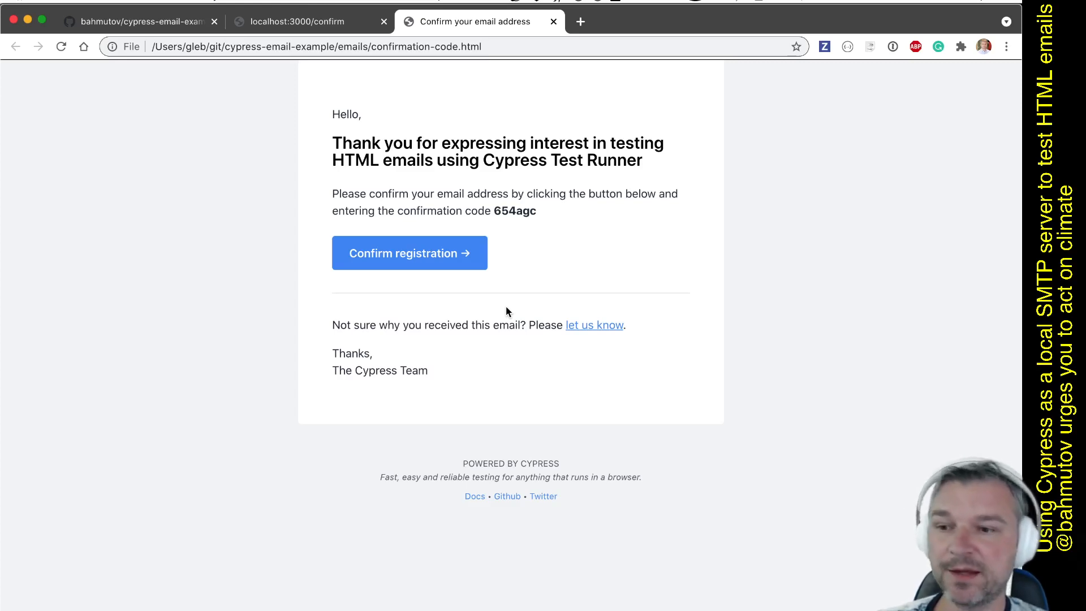
pyautogui.moveTo(516, 206)
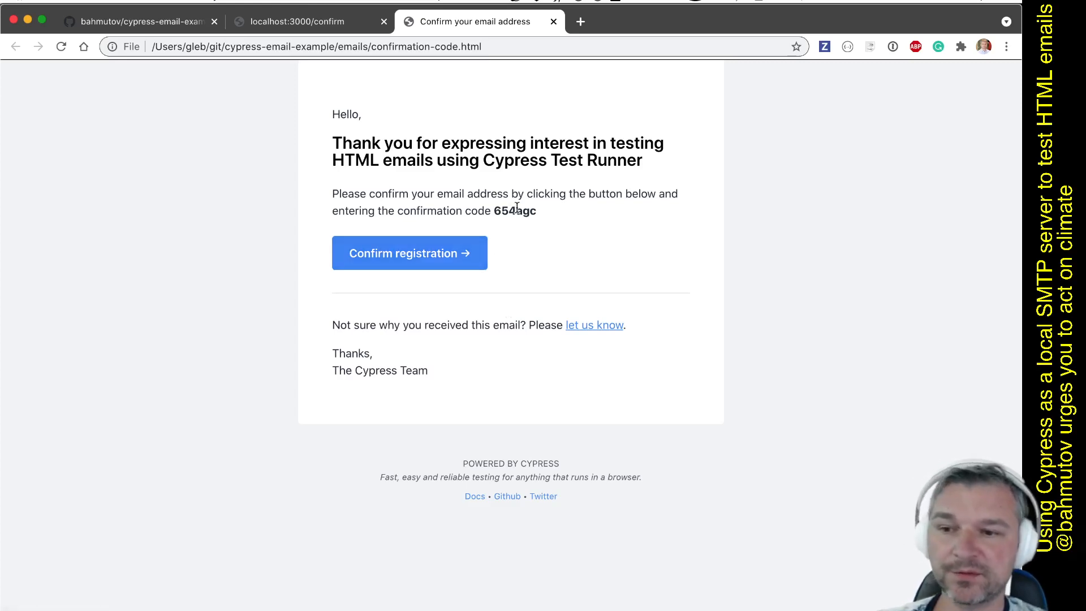
pyautogui.doubleClick(515, 211)
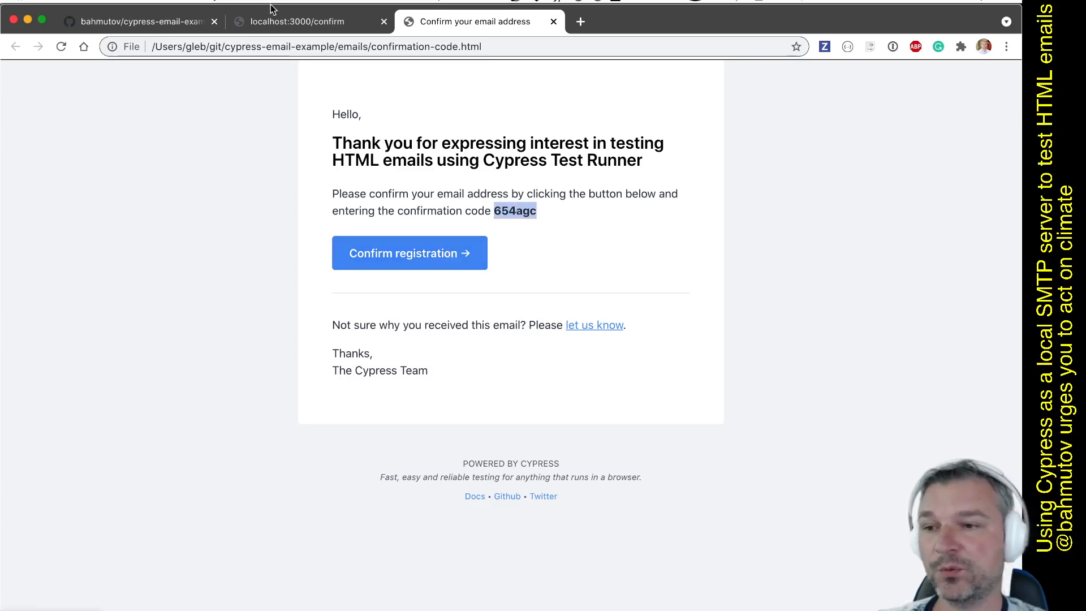
# Submit the localhost:3000/confirm form with an empty code, then return to the README tab.
pyautogui.click(308, 22)
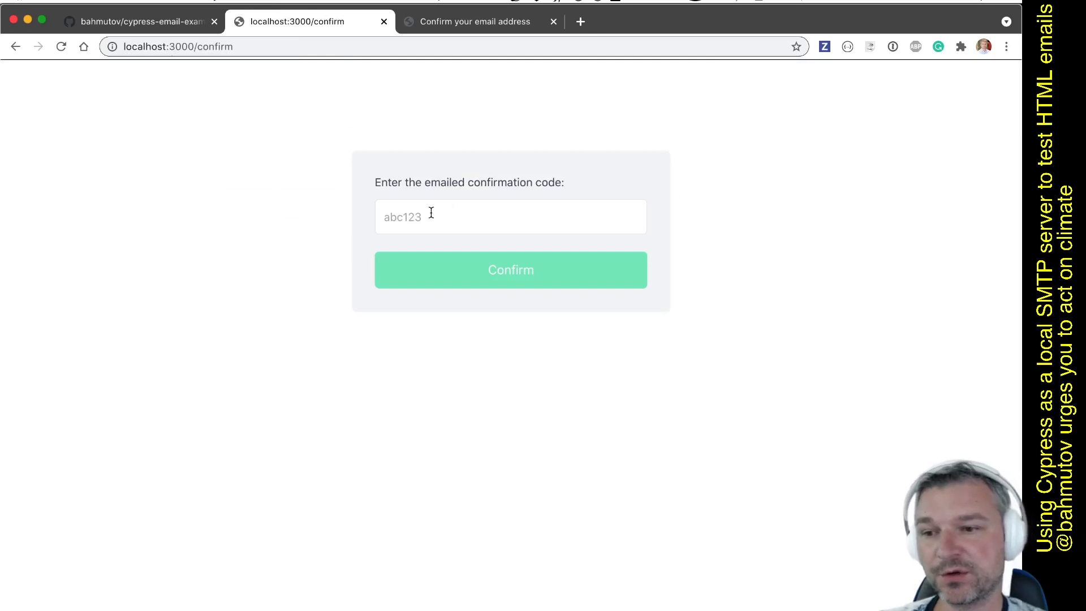
pyautogui.click(511, 269)
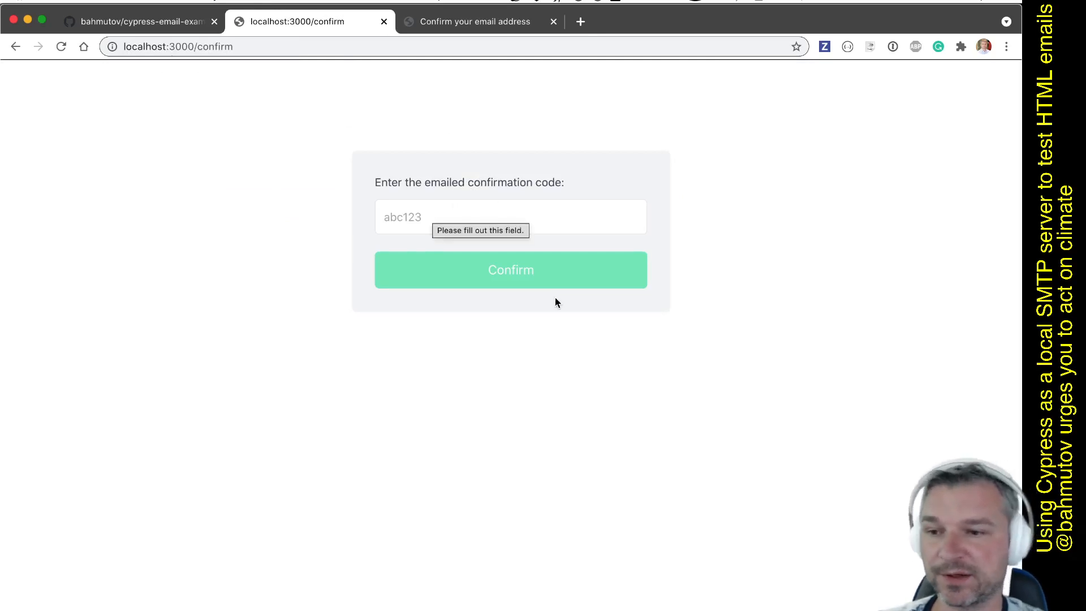
pyautogui.click(139, 22)
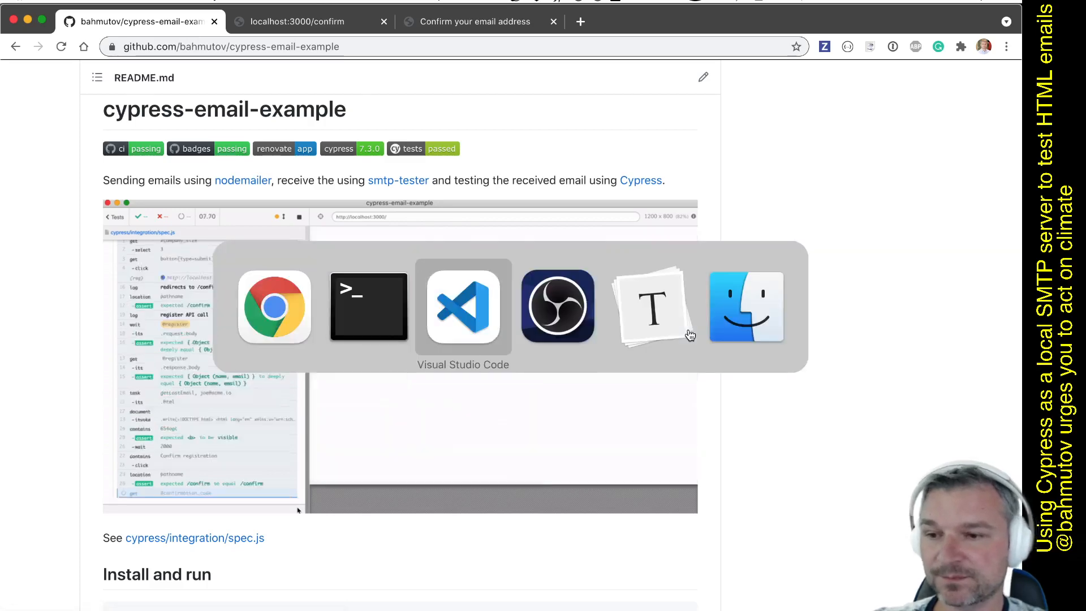
pyautogui.click(462, 306)
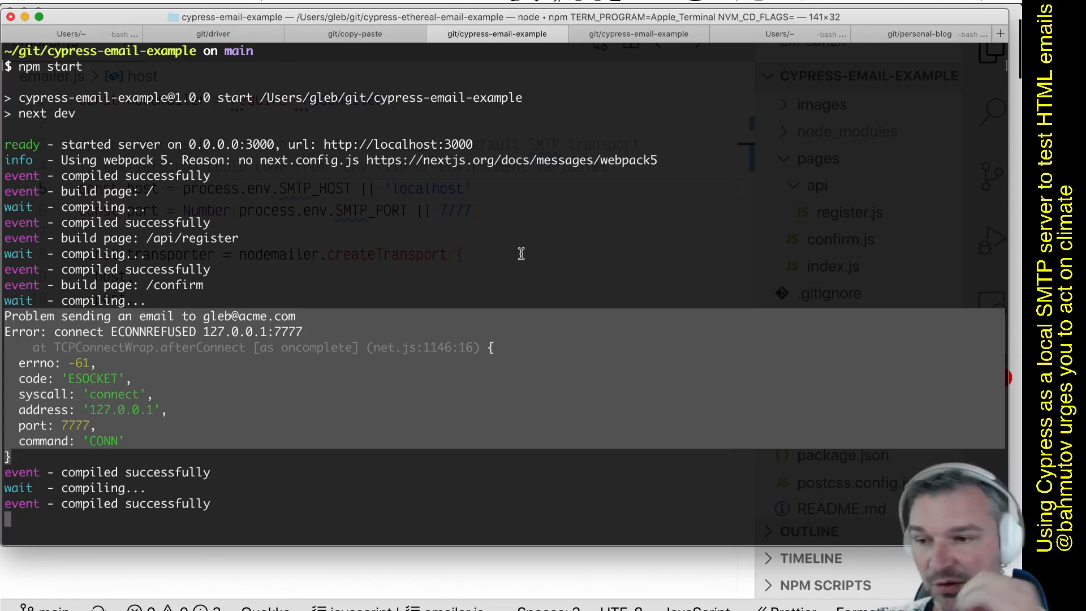
pyautogui.click(638, 33)
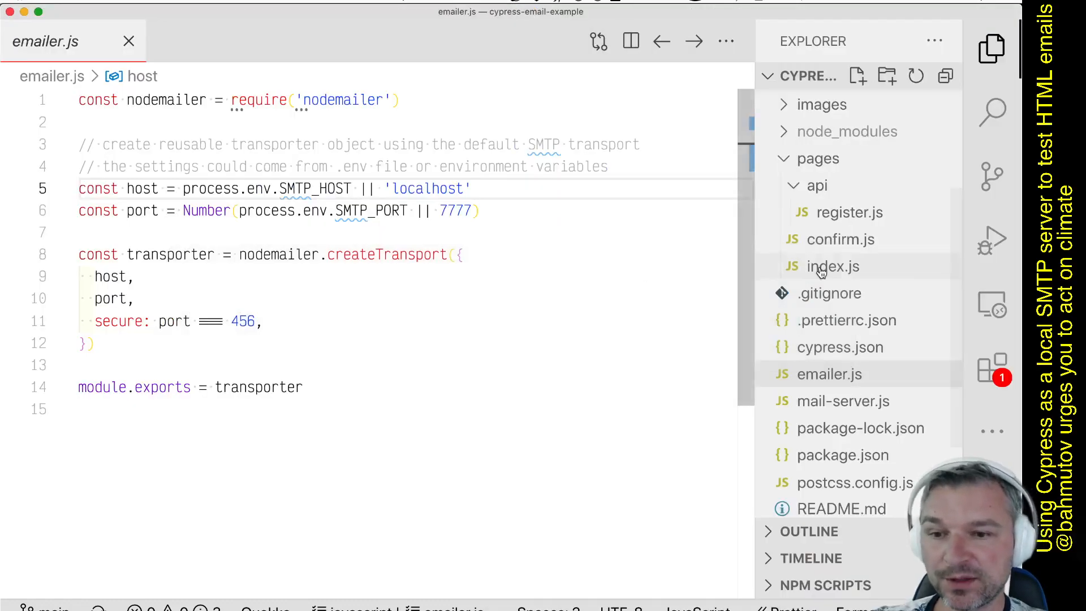
# Expand cypress > plugins and read index.js's smtp-tester mail server on port 7777.
pyautogui.scroll(3)
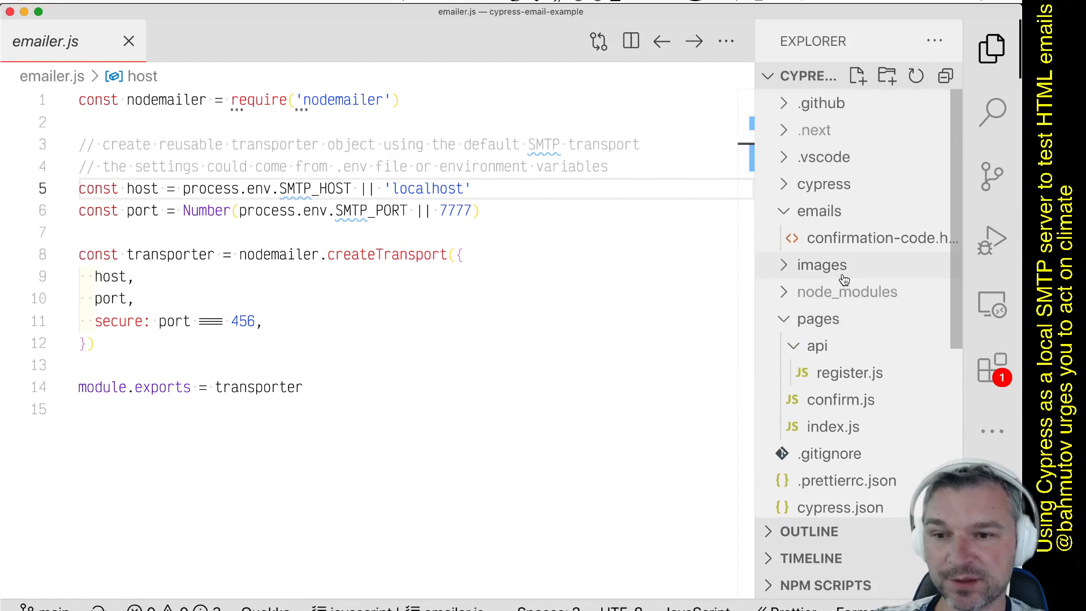
pyautogui.click(823, 183)
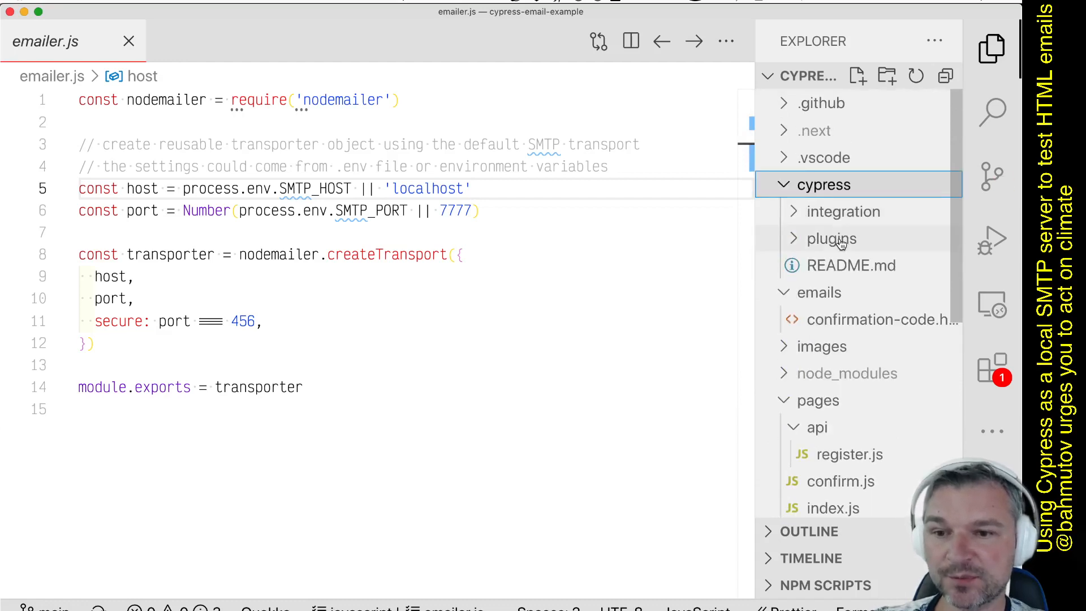
pyautogui.click(831, 238)
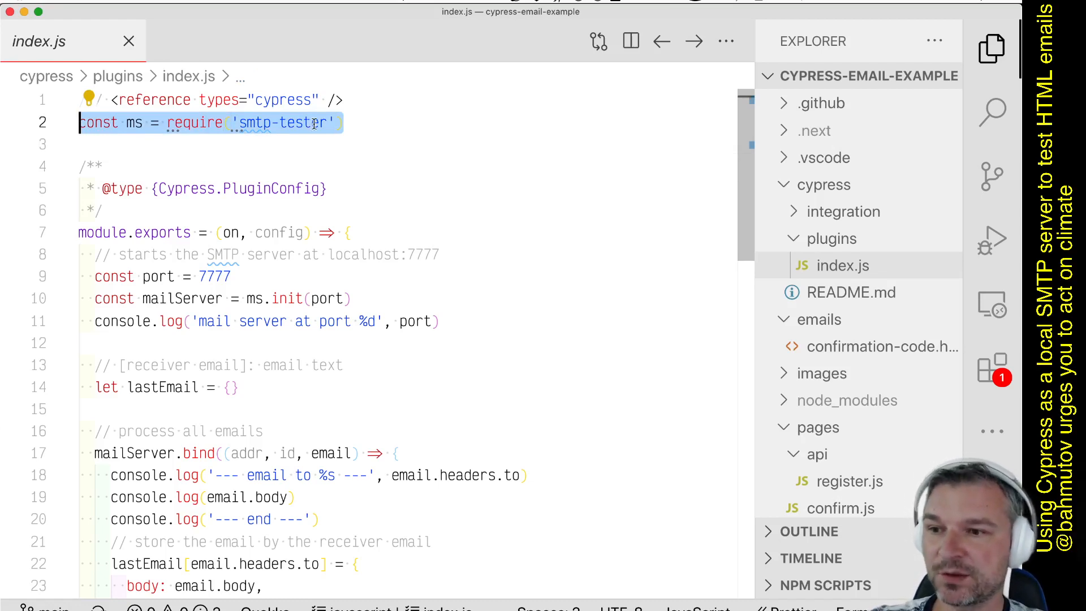
pyautogui.scroll(-3)
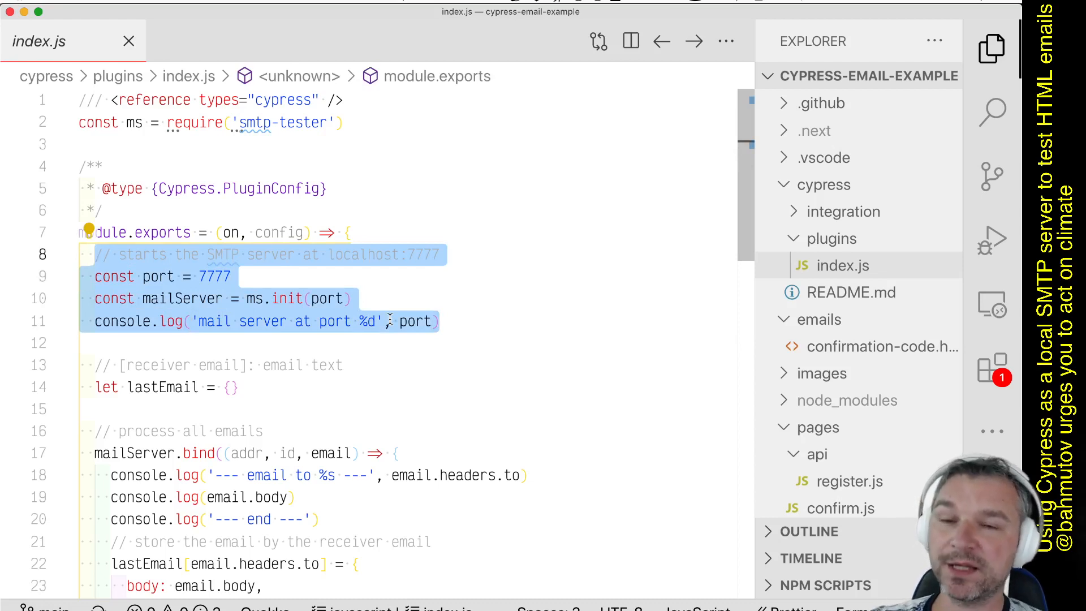
pyautogui.scroll(-3)
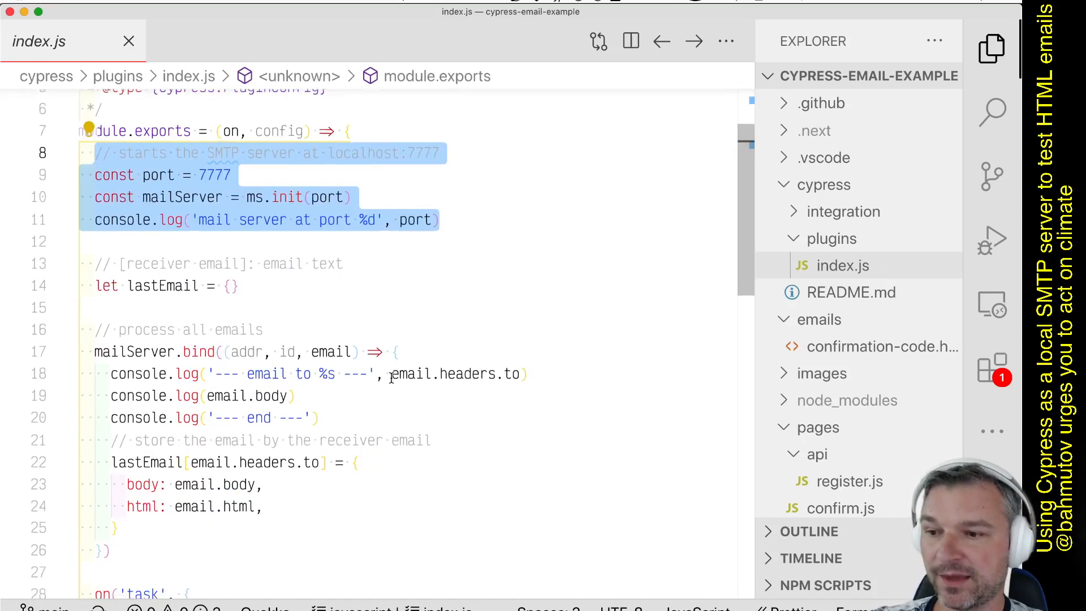
pyautogui.scroll(-3)
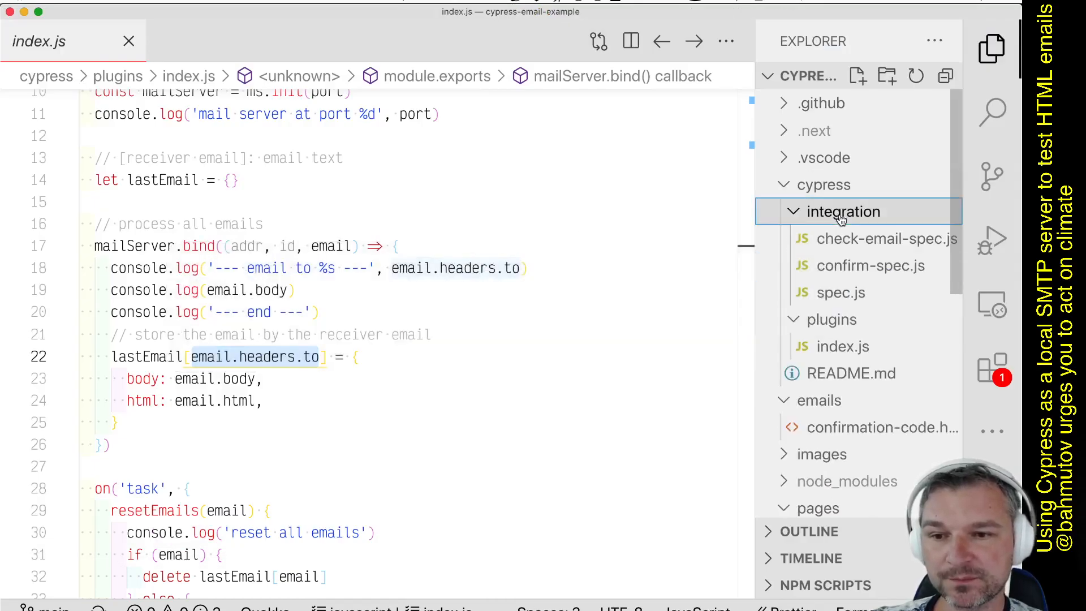
# In spec.js, fold the first test and add .only and .pause() to 'sends an HTML email'.
pyautogui.click(840, 293)
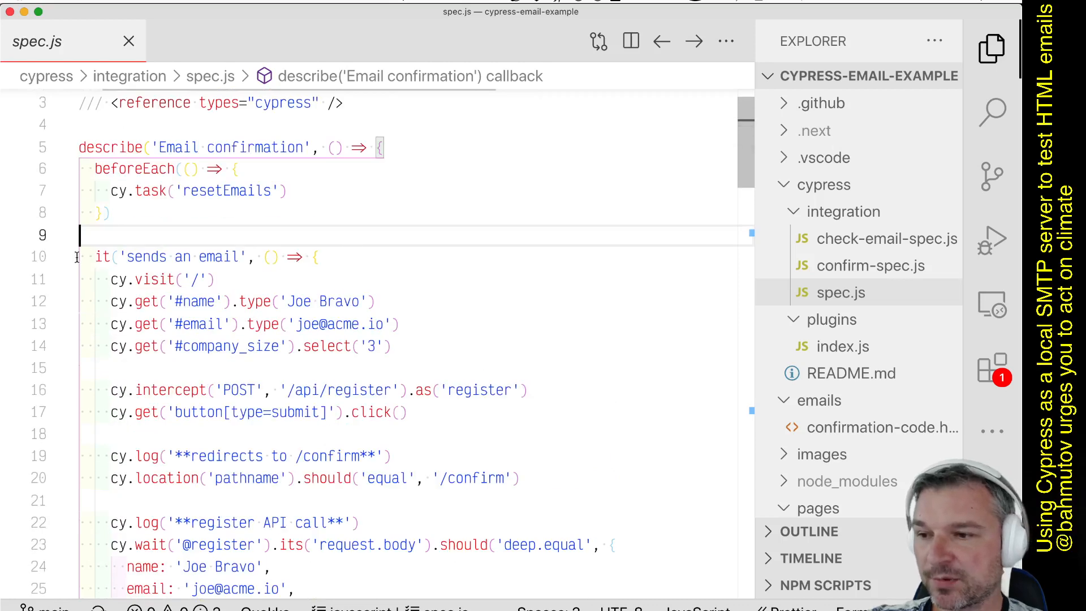
pyautogui.click(64, 257)
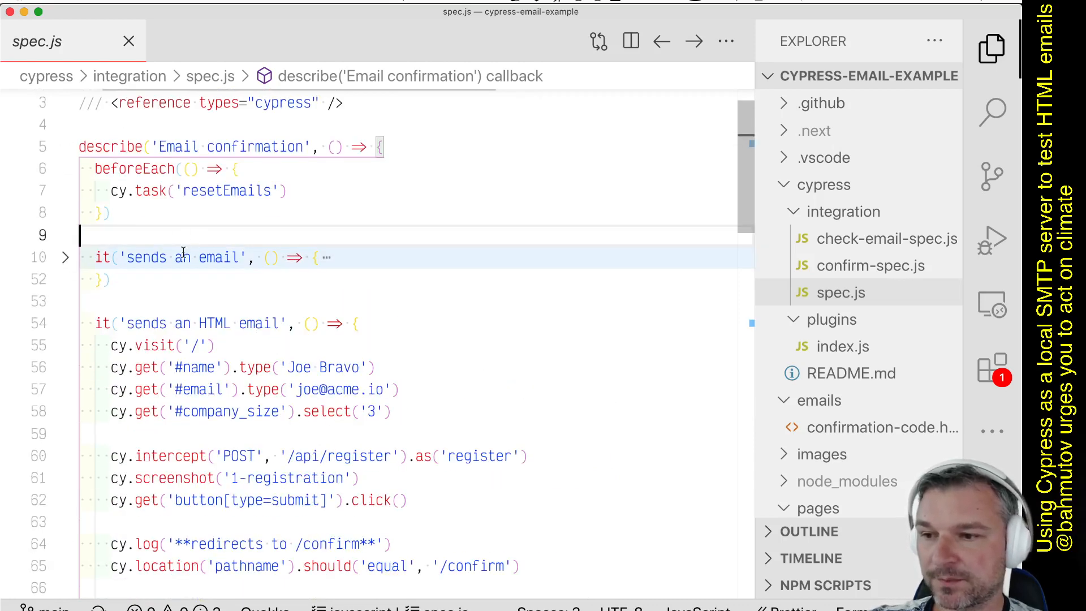
pyautogui.moveTo(175, 324)
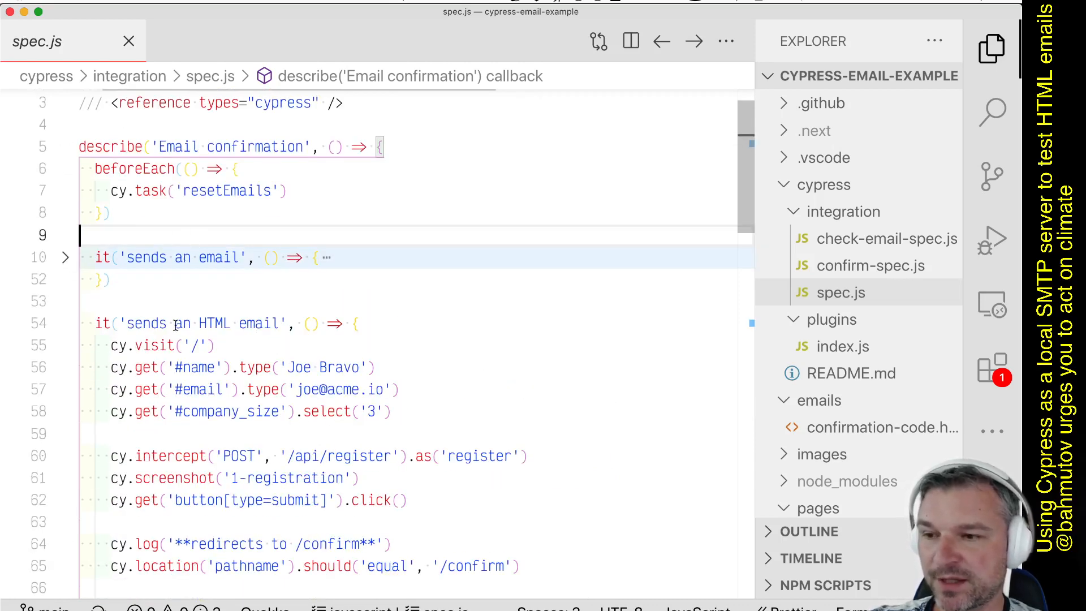
pyautogui.doubleClick(227, 191)
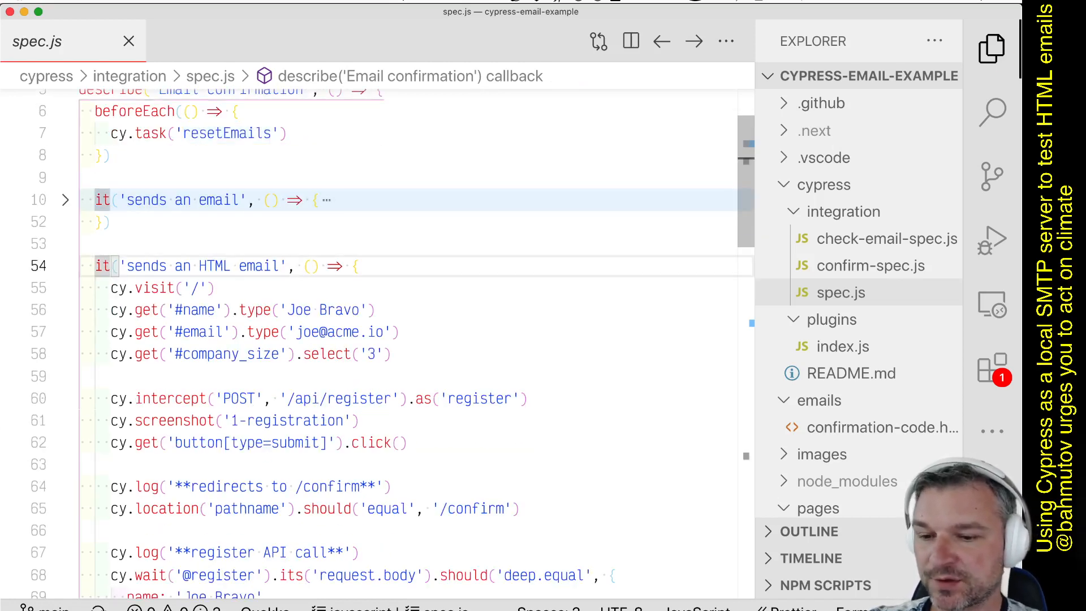
pyautogui.write('.only')
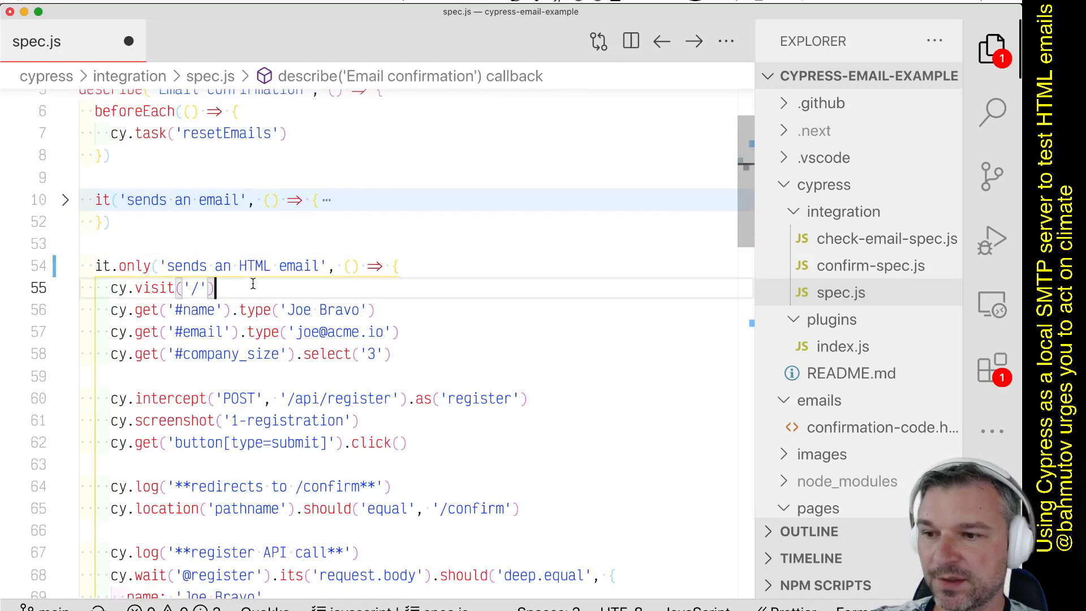
pyautogui.write('.pause(')
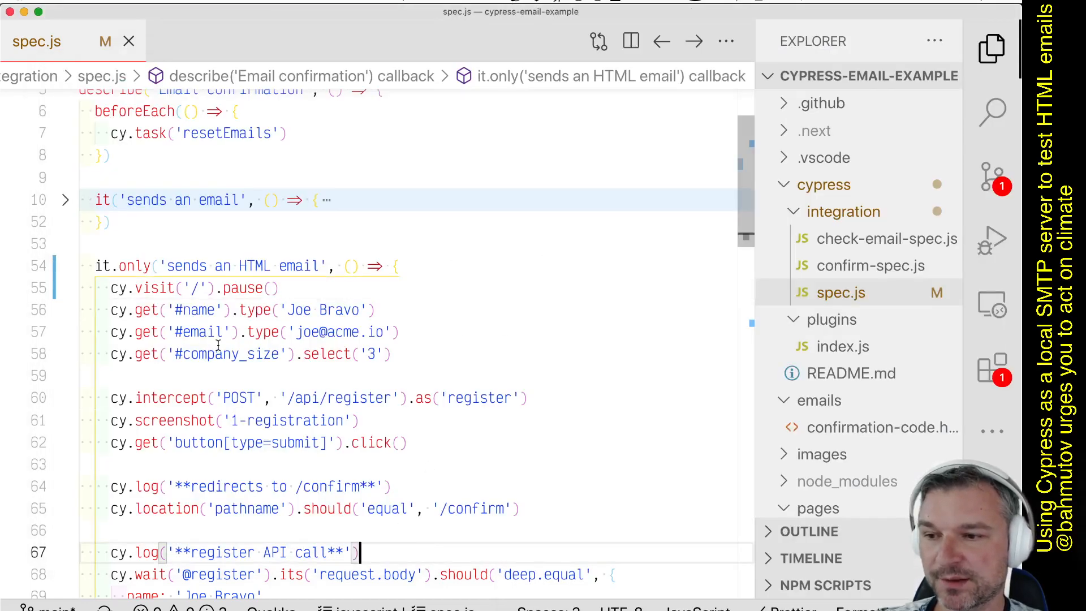
# Scroll down the HTML email test and select the getLastEmail task name.
pyautogui.scroll(-3)
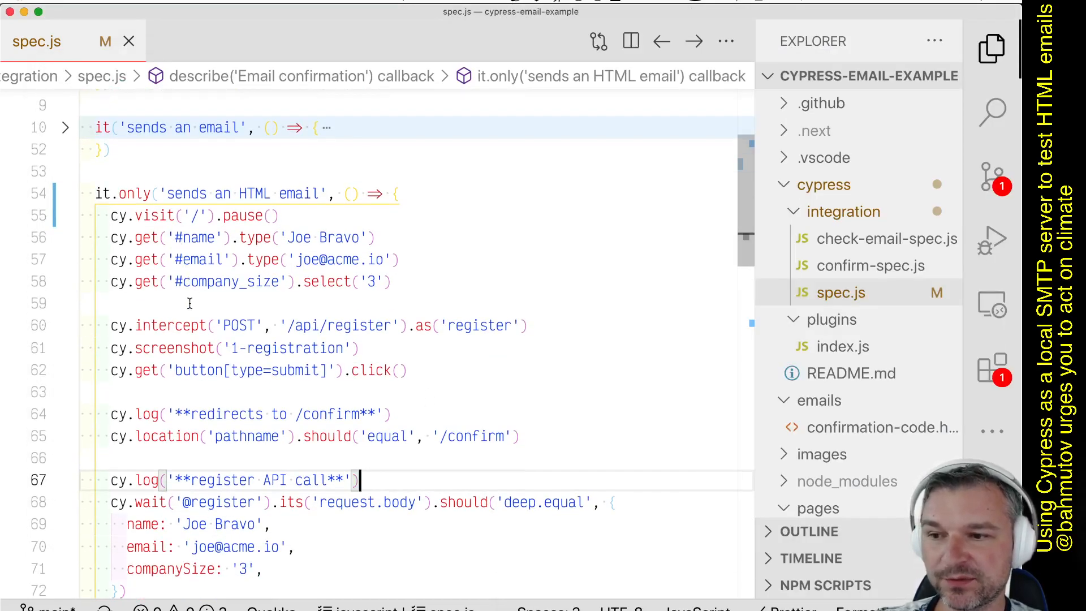
pyautogui.scroll(-3)
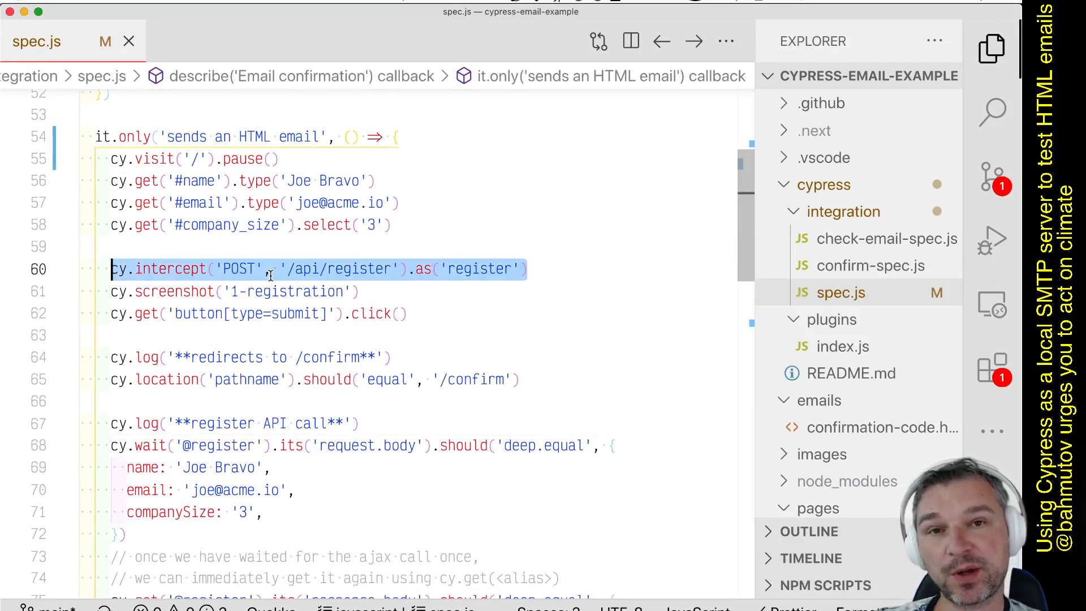
pyautogui.scroll(-3)
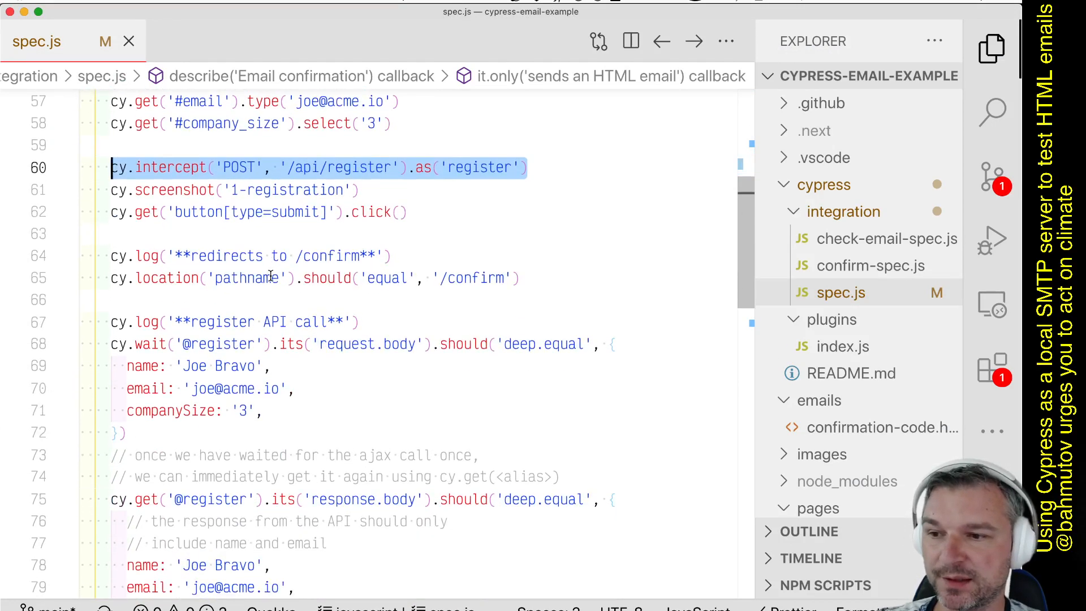
pyautogui.scroll(-3)
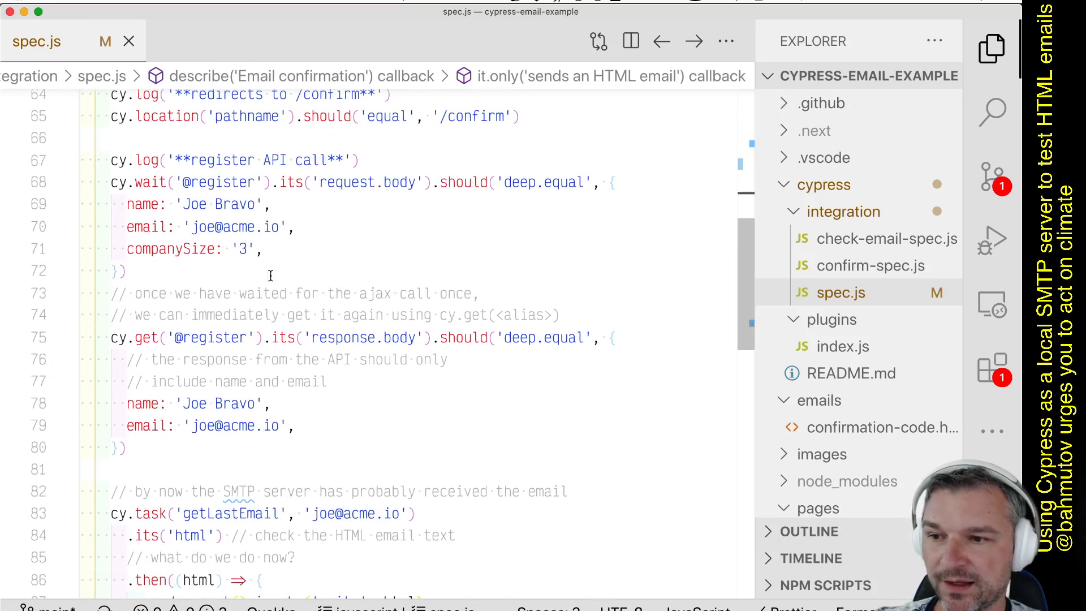
pyautogui.scroll(-3)
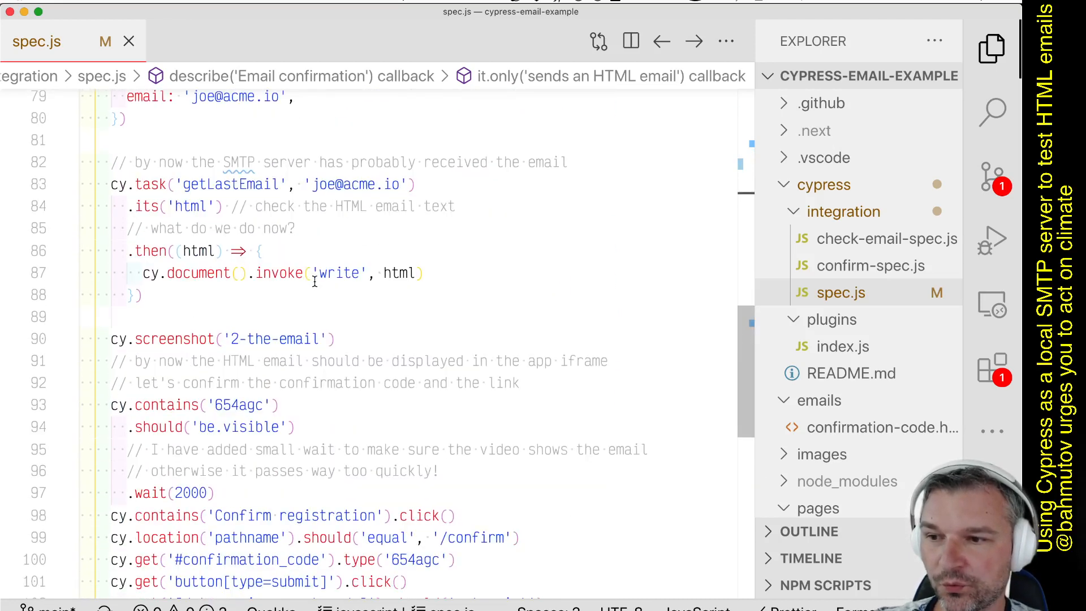
pyautogui.doubleClick(228, 184)
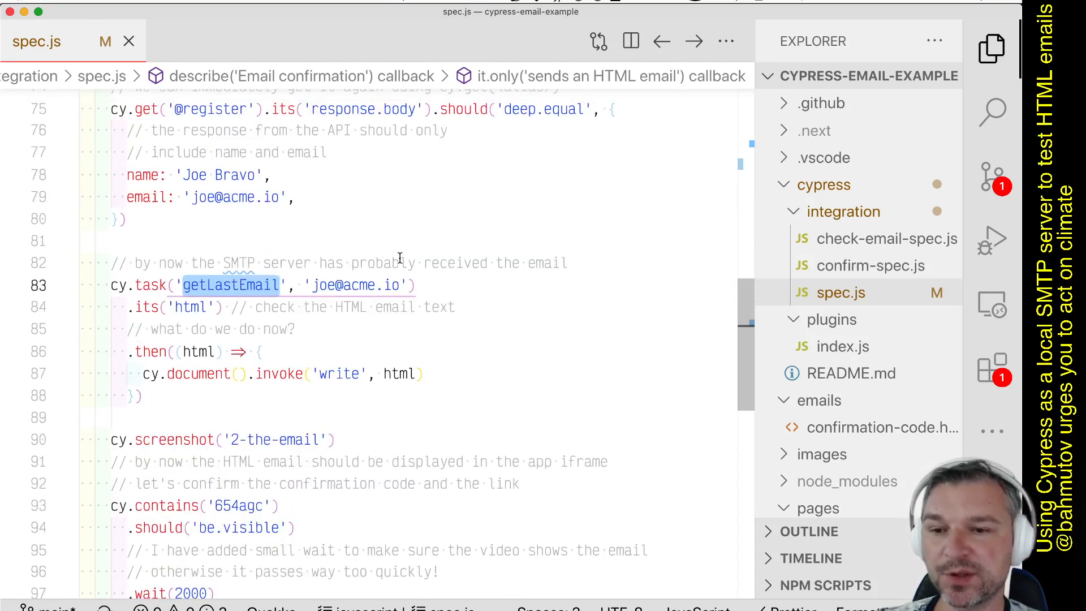
# Reopen cypress/plugins/index.js and review the getLastEmail task and its email parameter.
pyautogui.click(843, 346)
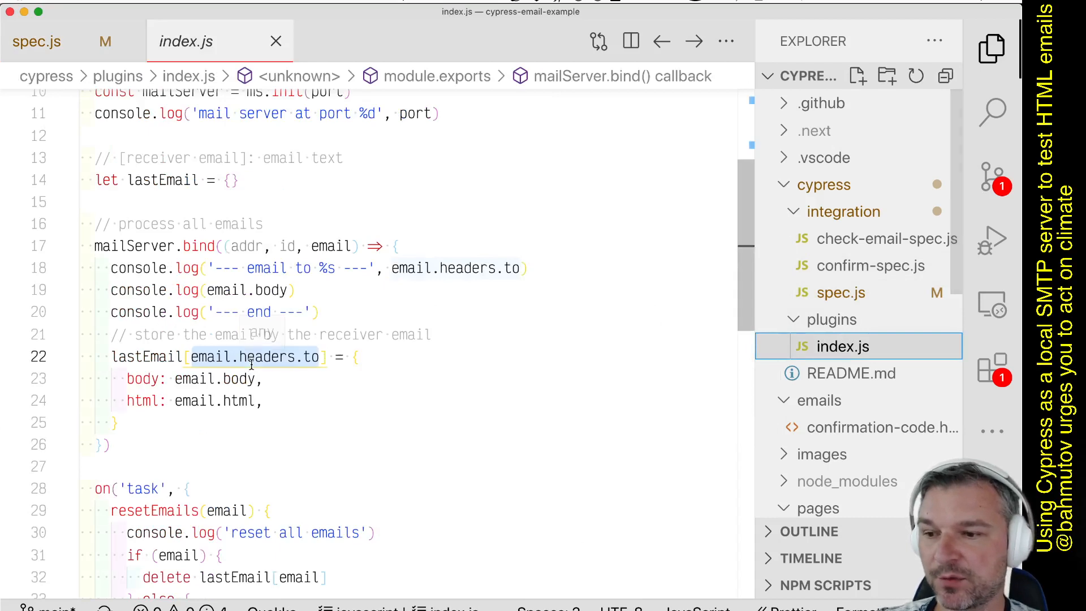
pyautogui.scroll(-3)
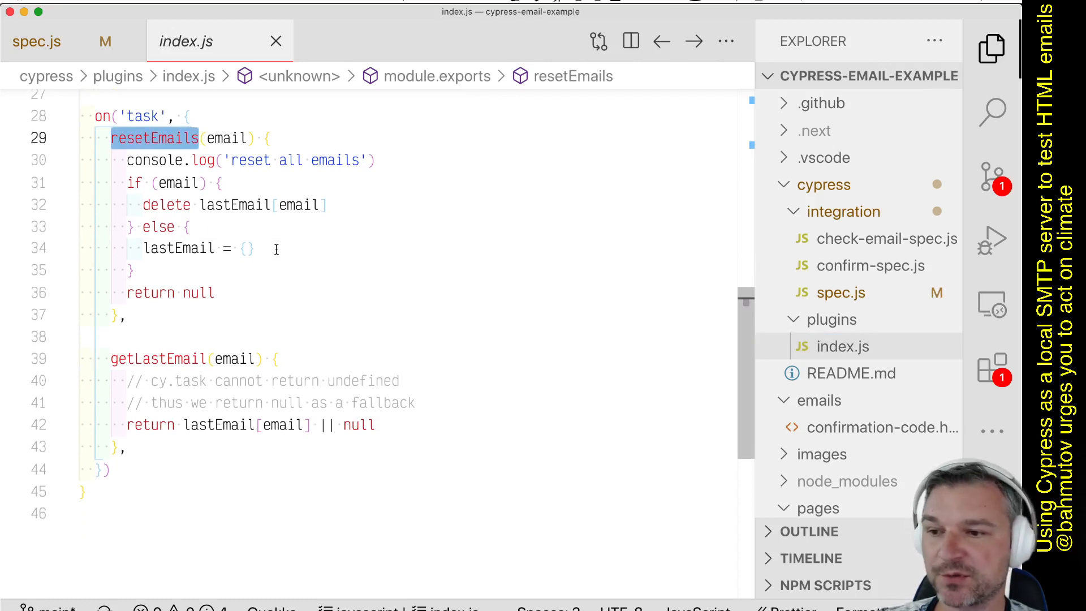
pyautogui.doubleClick(179, 248)
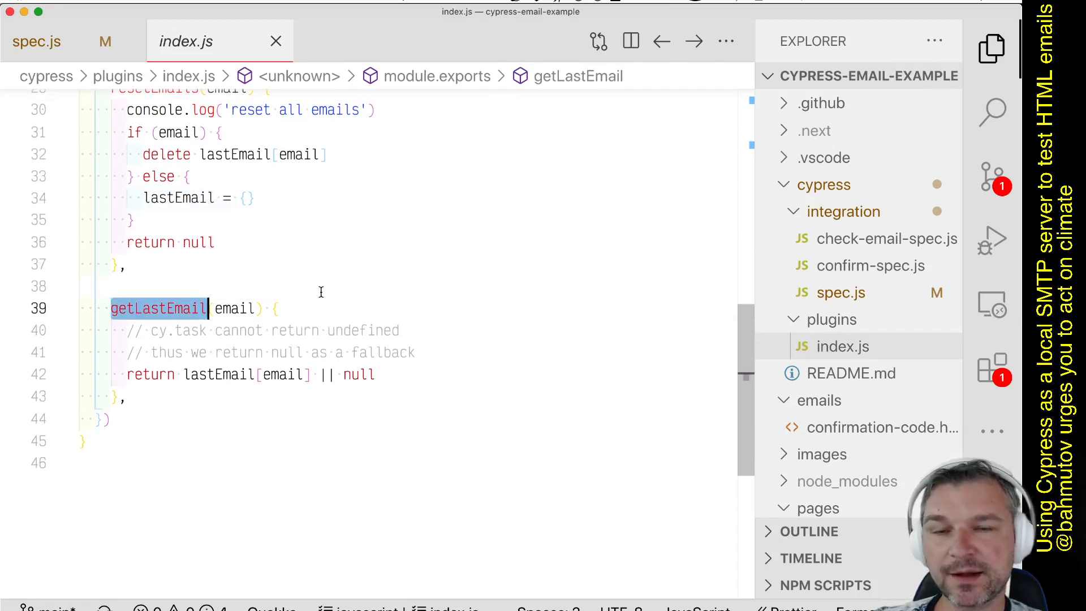
pyautogui.doubleClick(236, 308)
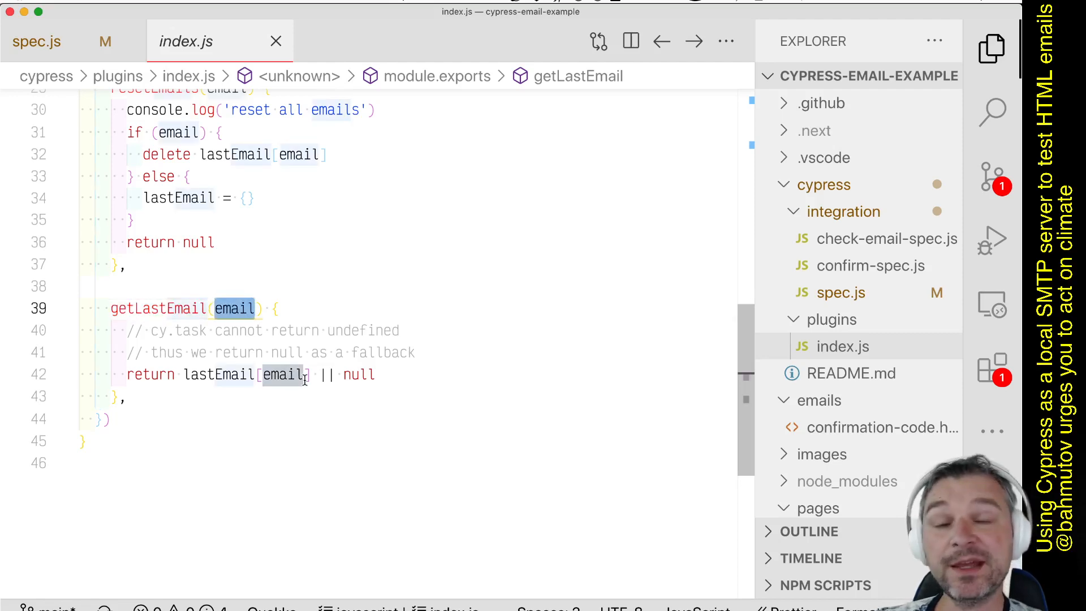
pyautogui.scroll(3)
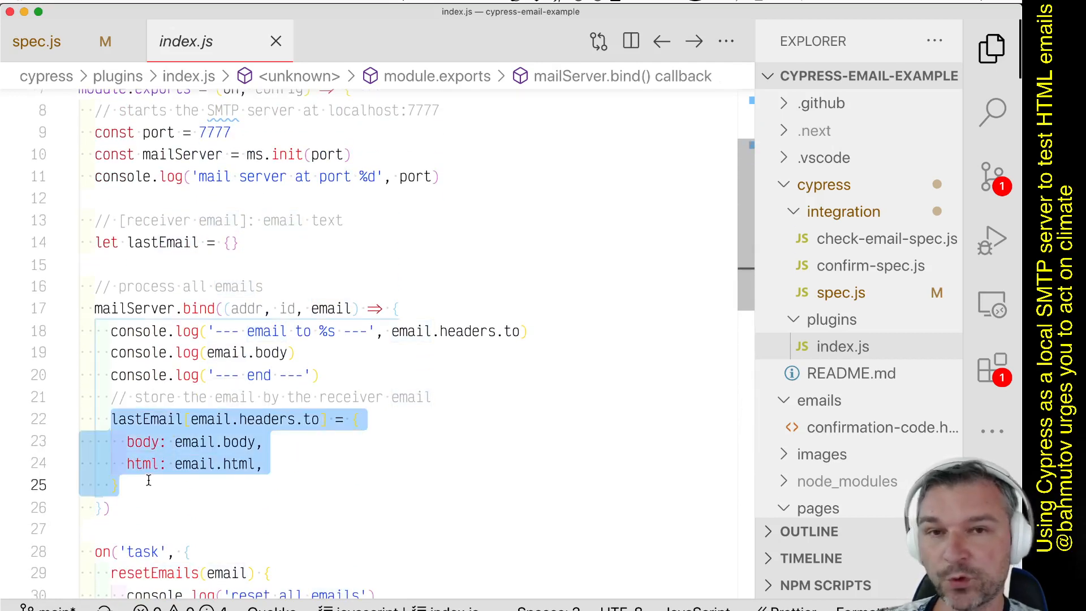
pyautogui.scroll(-3)
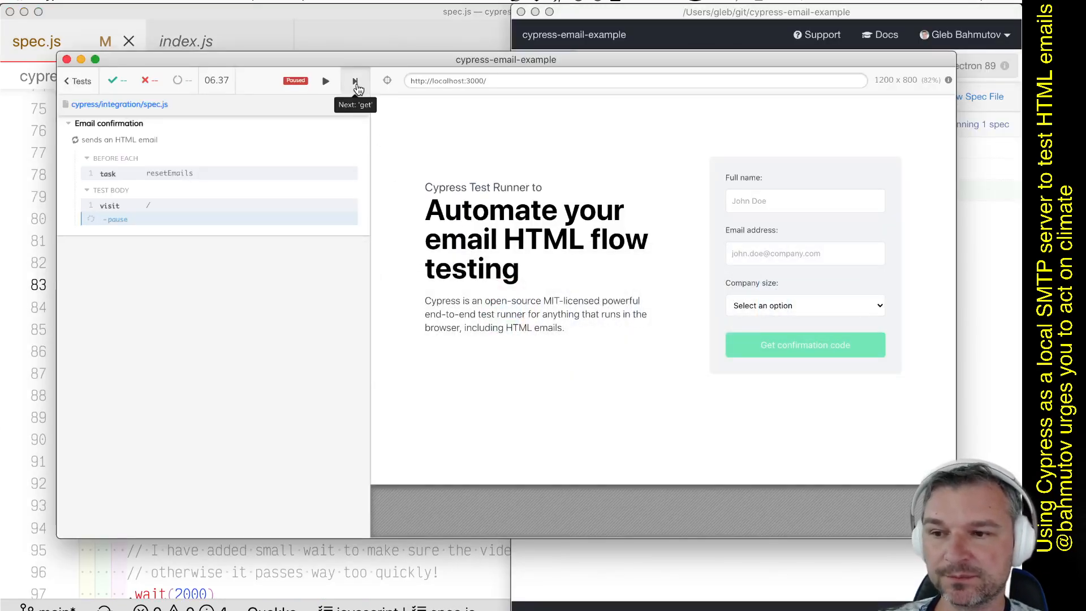
# Step the paused test through the form screenshot, submission, /confirm check and getLastEmail fetch.
pyautogui.click(355, 80)
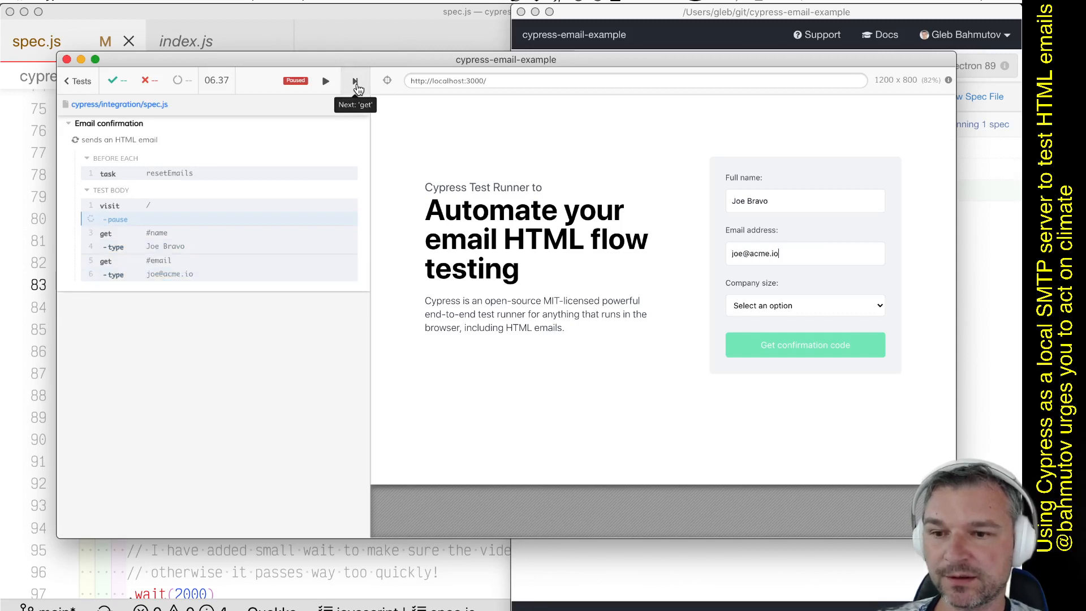
pyautogui.click(355, 81)
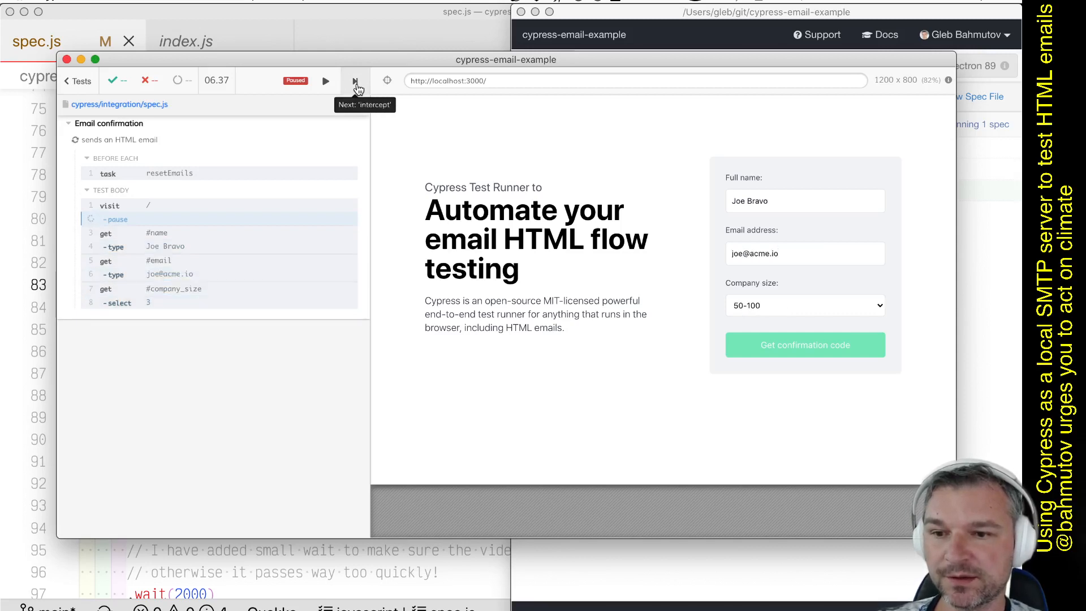
pyautogui.click(354, 81)
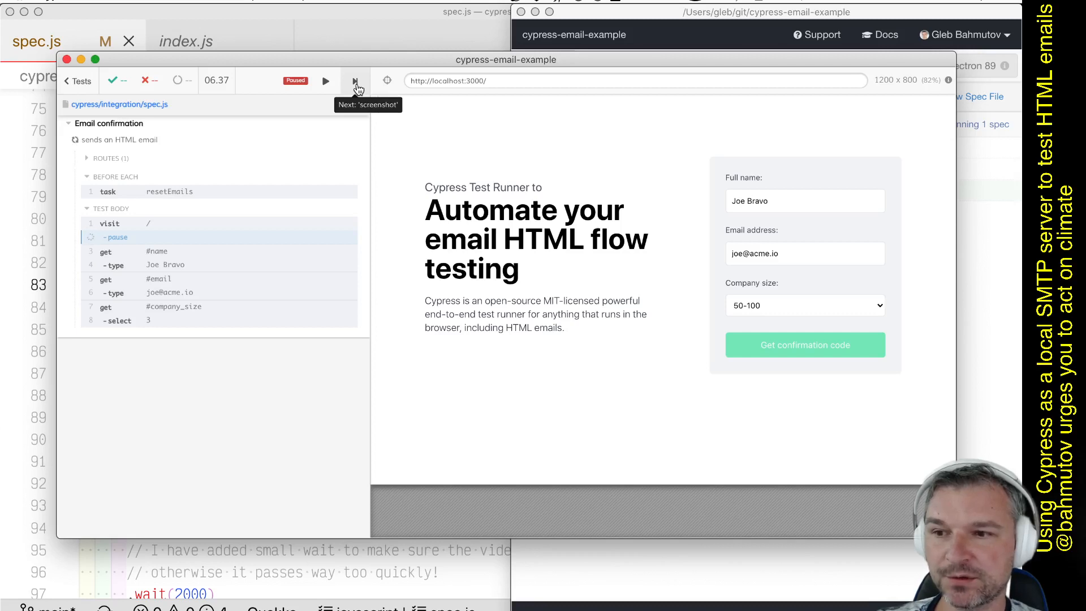
pyautogui.click(355, 81)
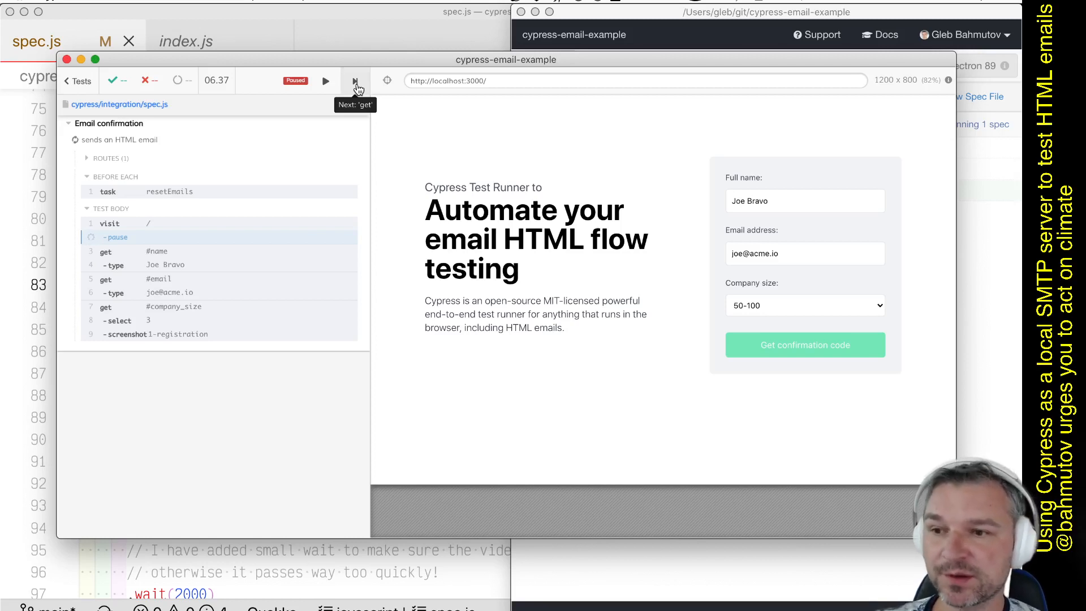
pyautogui.click(354, 80)
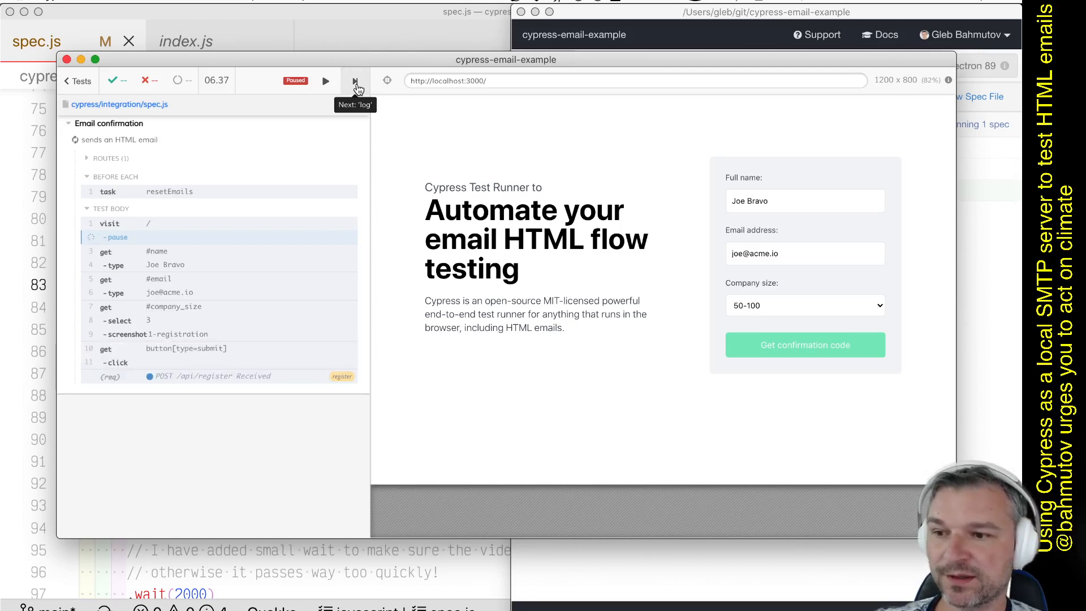
pyautogui.click(355, 81)
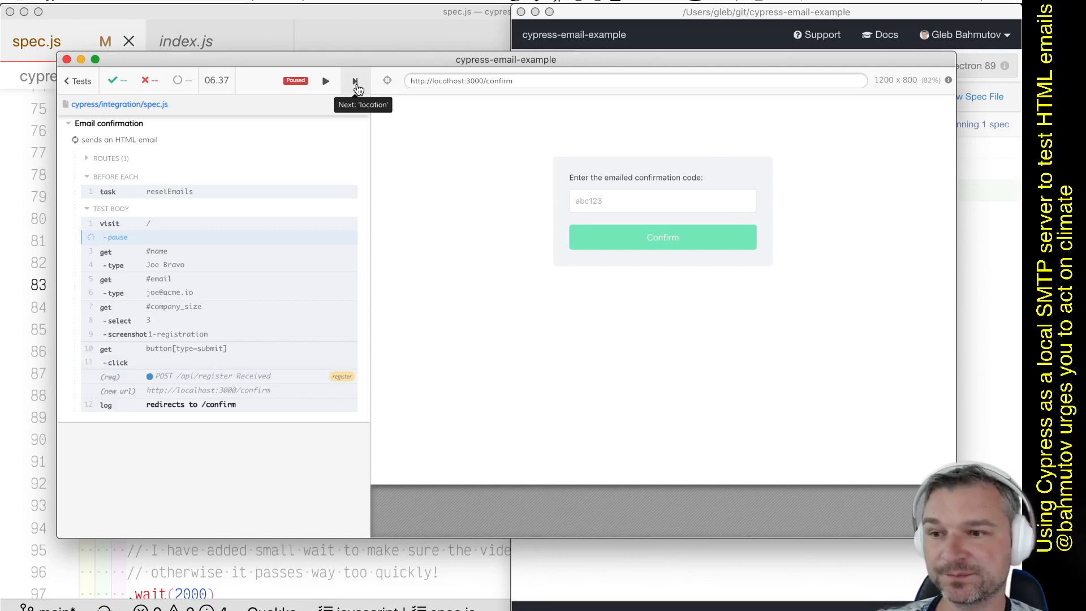
pyautogui.click(356, 81)
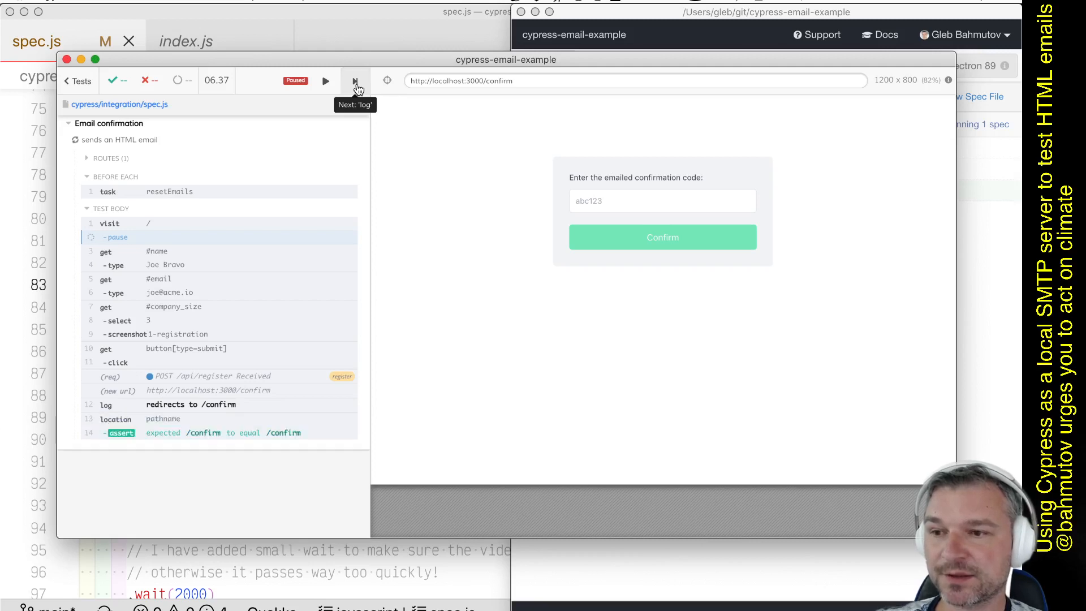
pyautogui.click(355, 80)
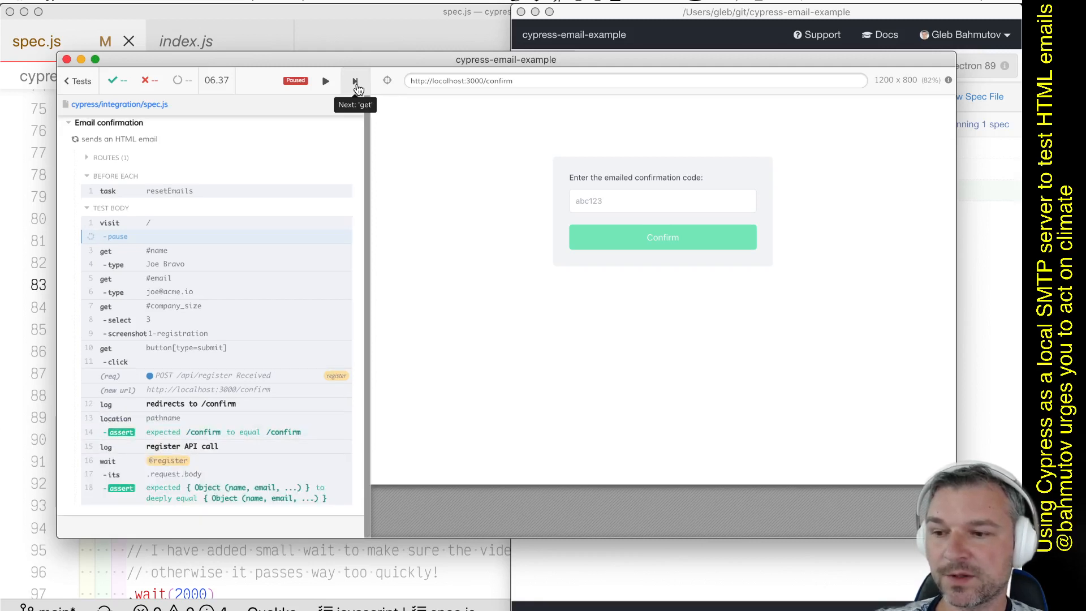
pyautogui.click(355, 80)
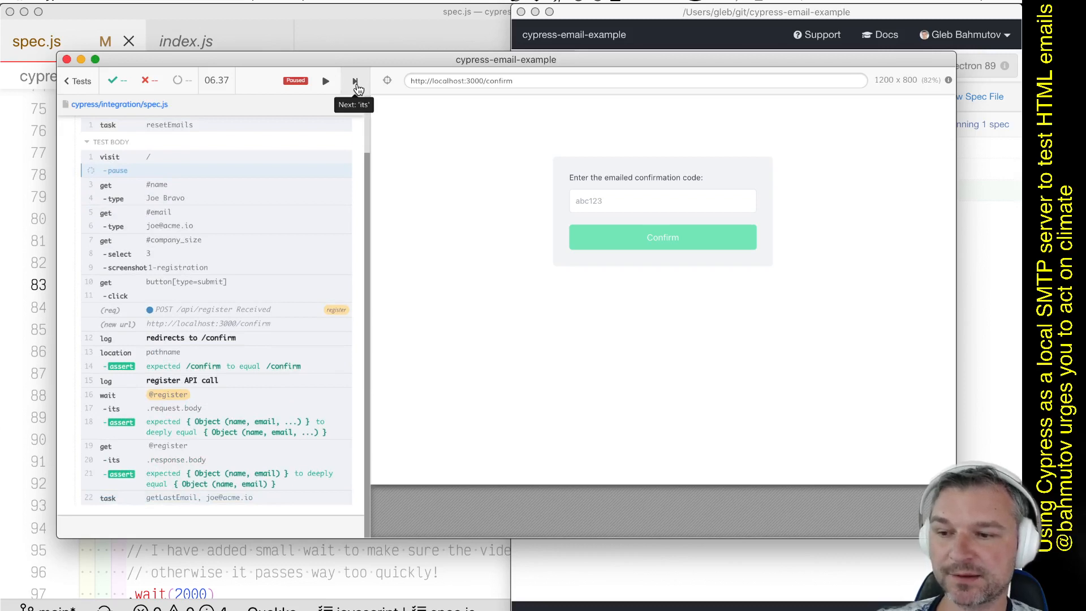
pyautogui.moveTo(229, 510)
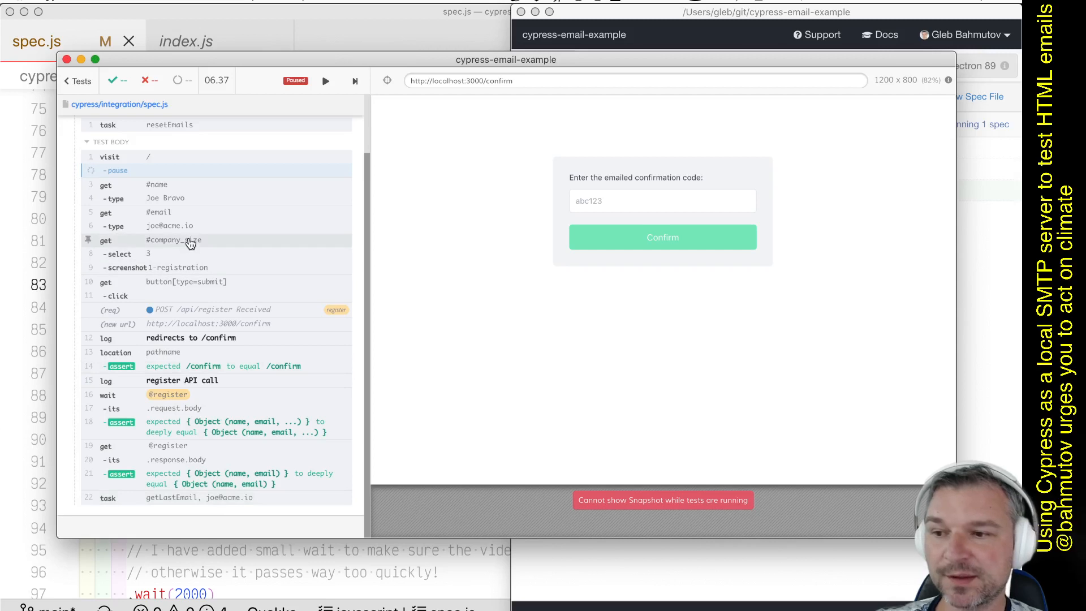
pyautogui.moveTo(187, 225)
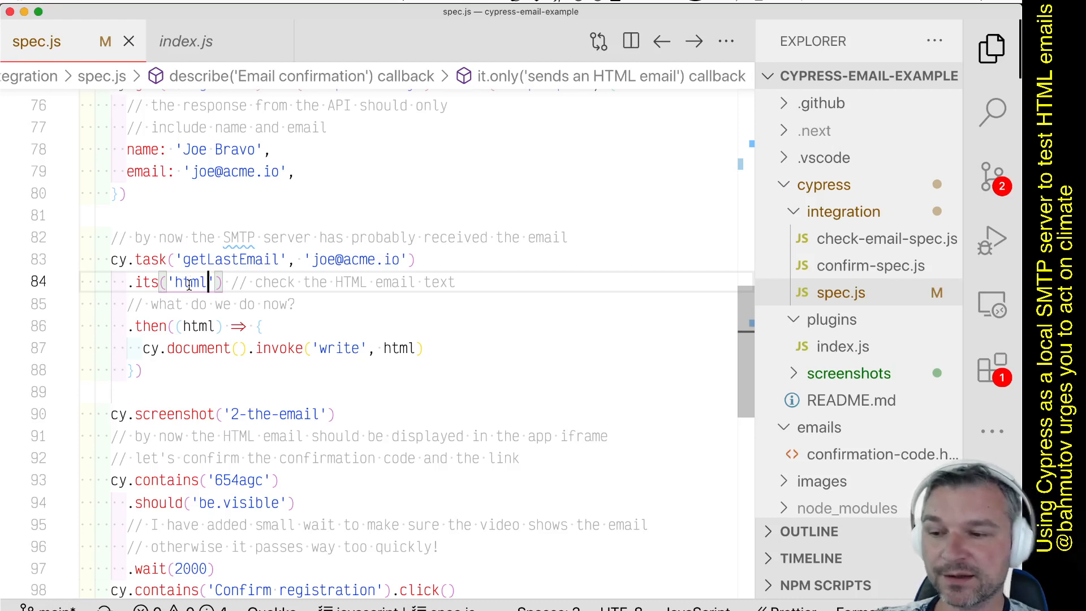
pyautogui.click(198, 348)
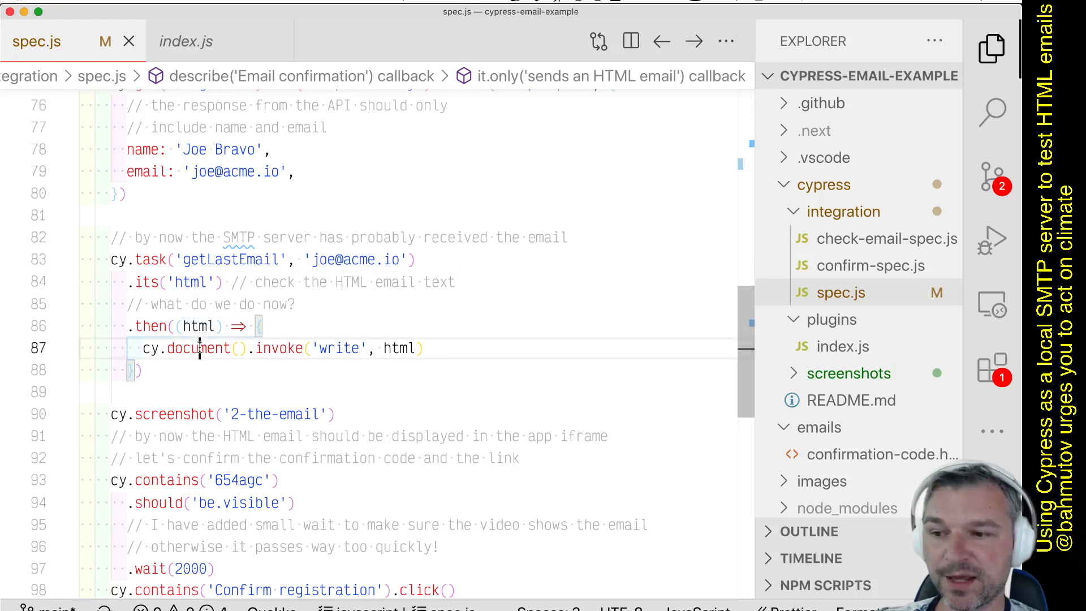
pyautogui.doubleClick(197, 348)
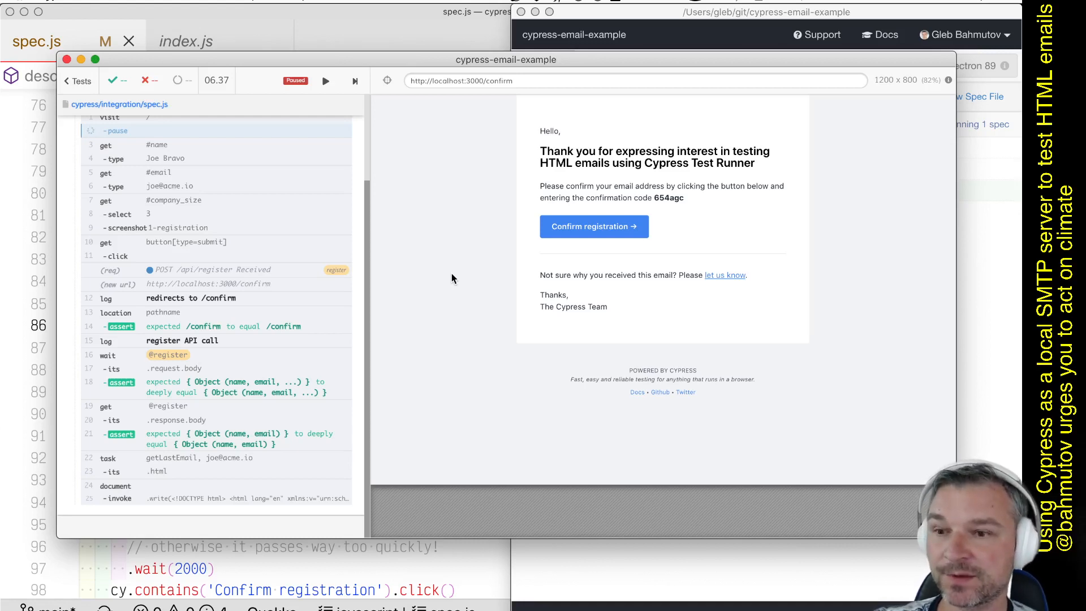
pyautogui.moveTo(741, 377)
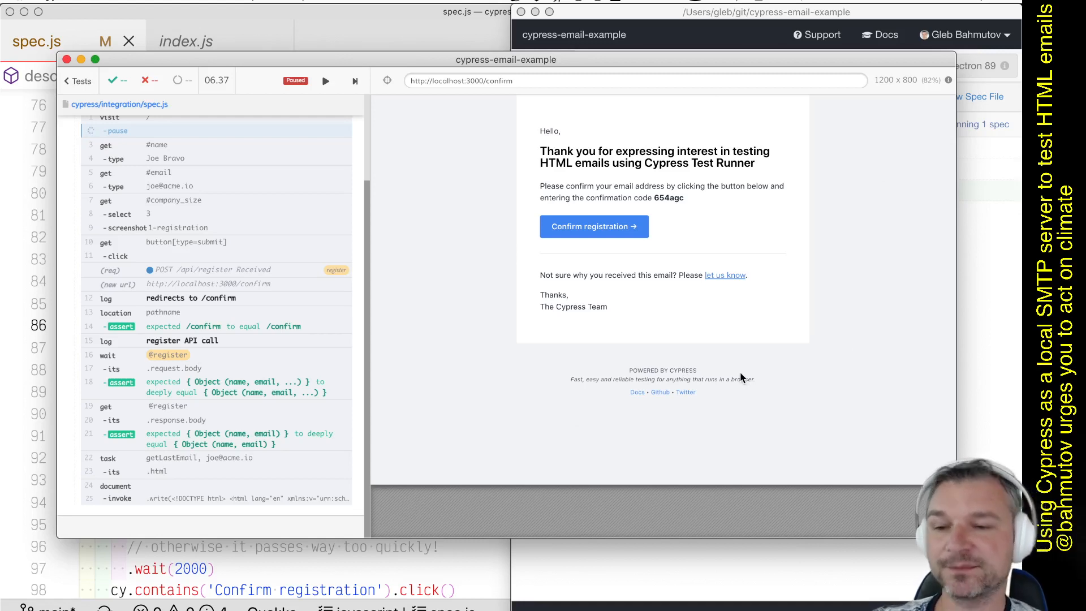
pyautogui.moveTo(663, 240)
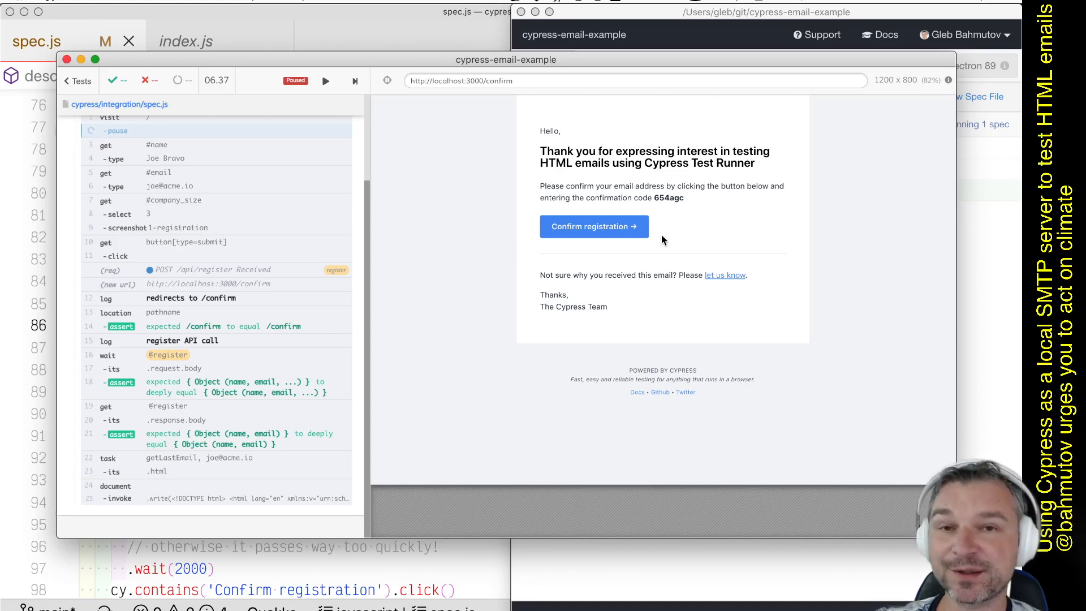
pyautogui.moveTo(558, 180)
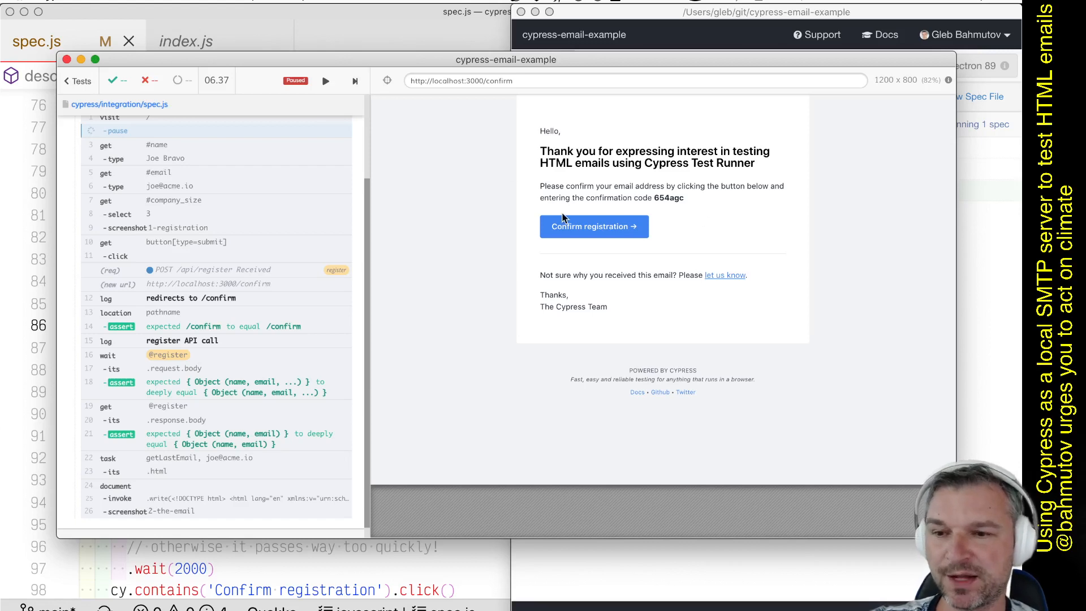
pyautogui.moveTo(354, 81)
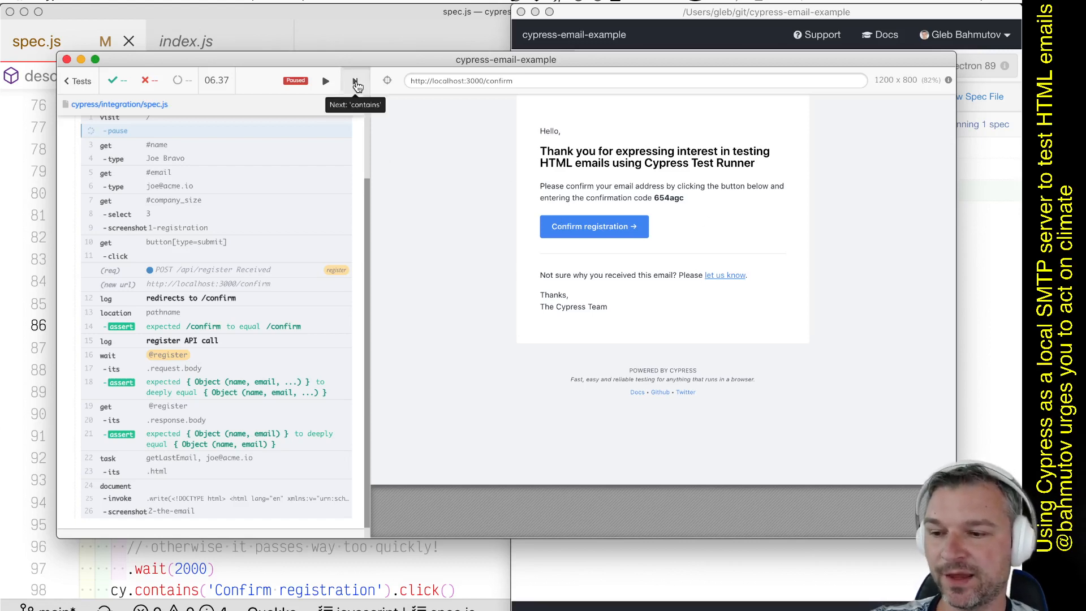
# Step through verifying code 654agc is visible, the short wait, and finding 'Confirm registration'.
pyautogui.click(355, 81)
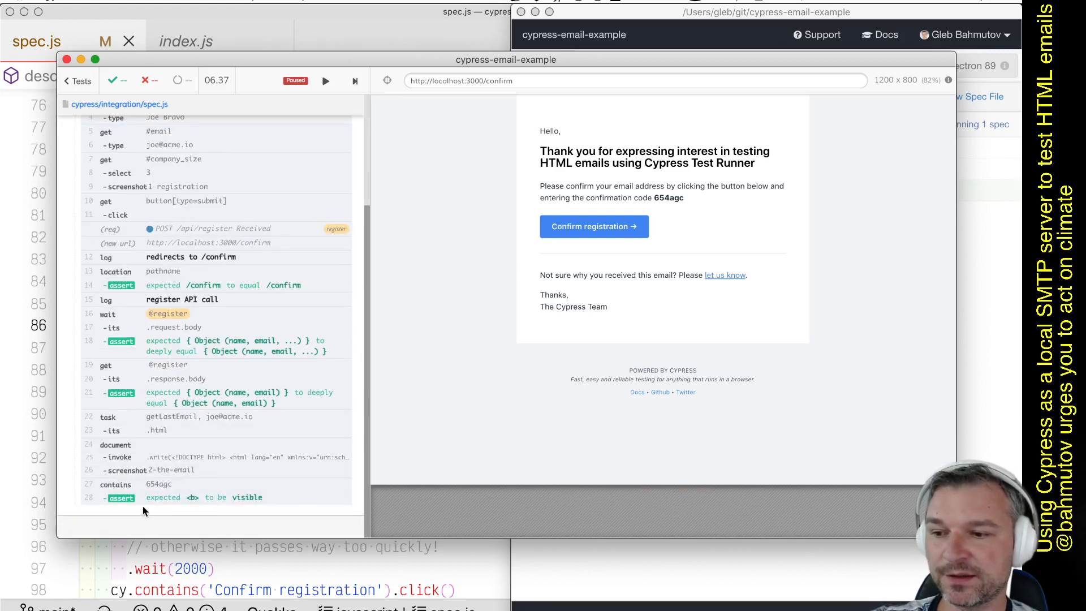
pyautogui.click(355, 80)
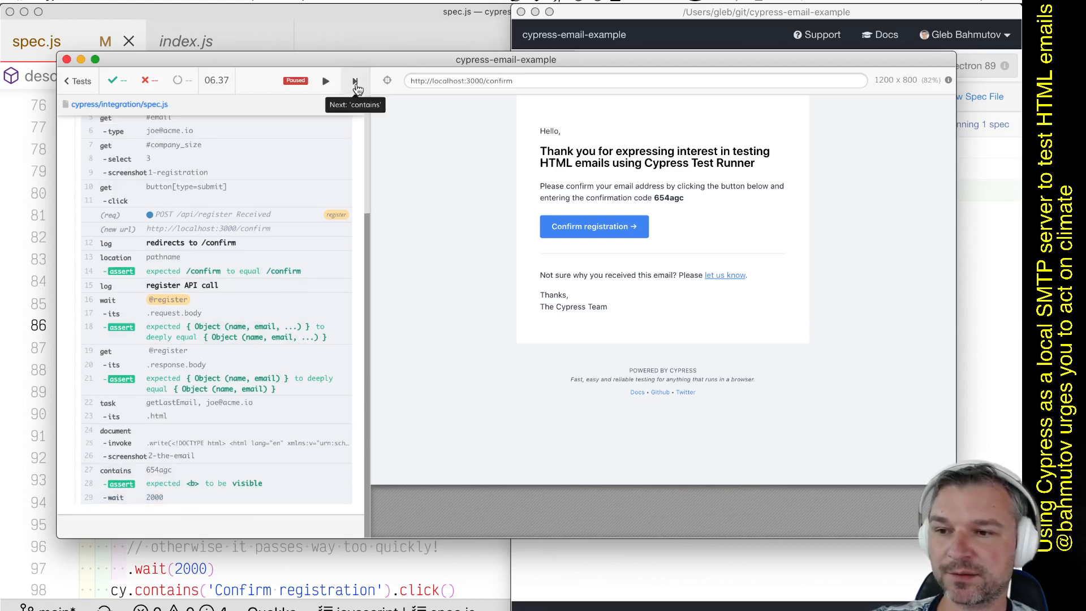
pyautogui.moveTo(294, 92)
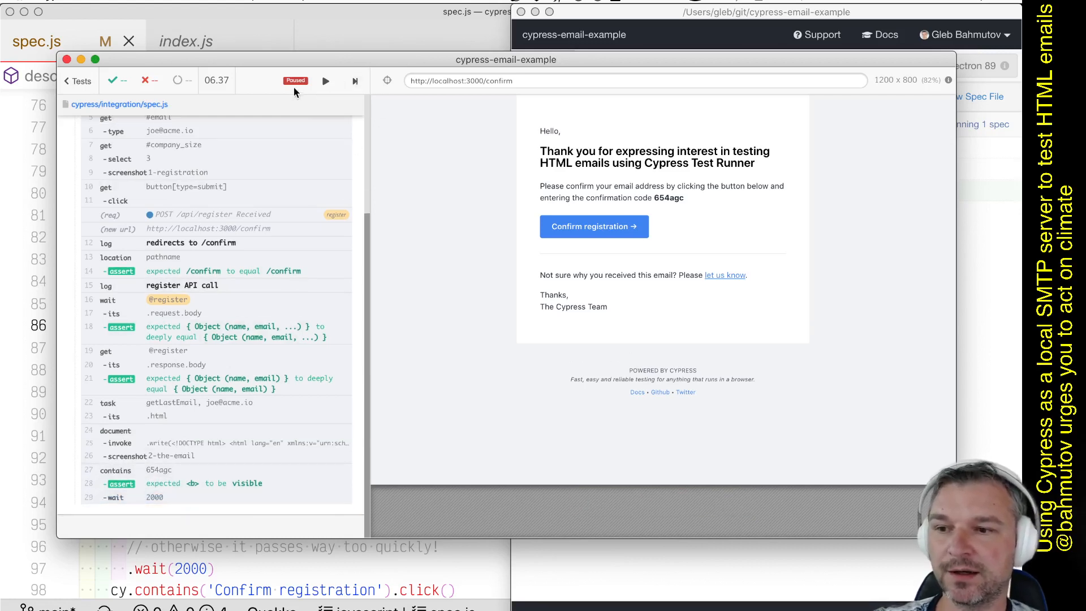
pyautogui.moveTo(356, 80)
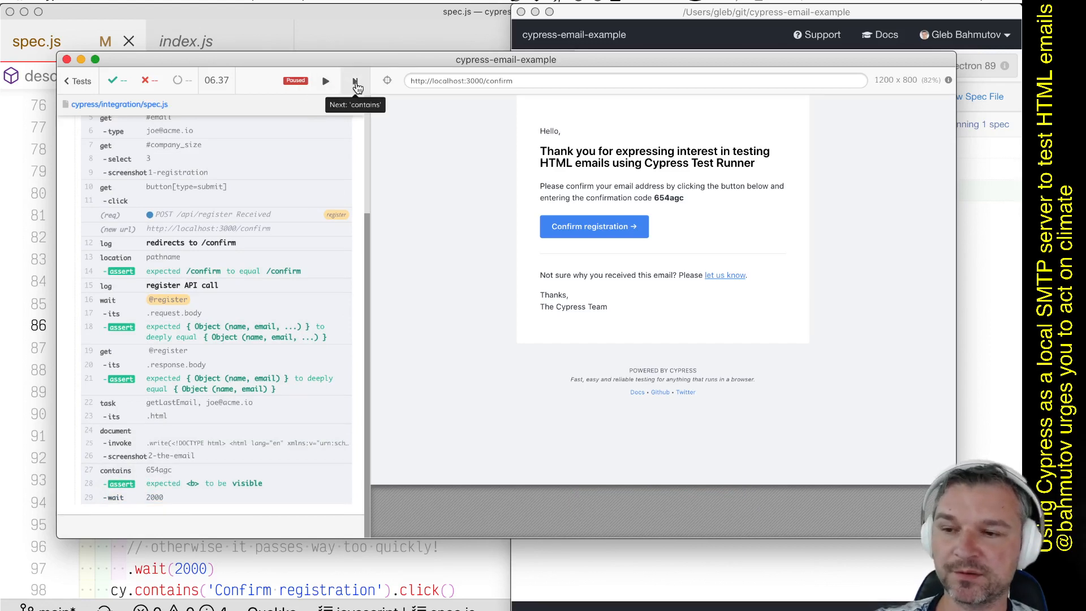
pyautogui.click(354, 80)
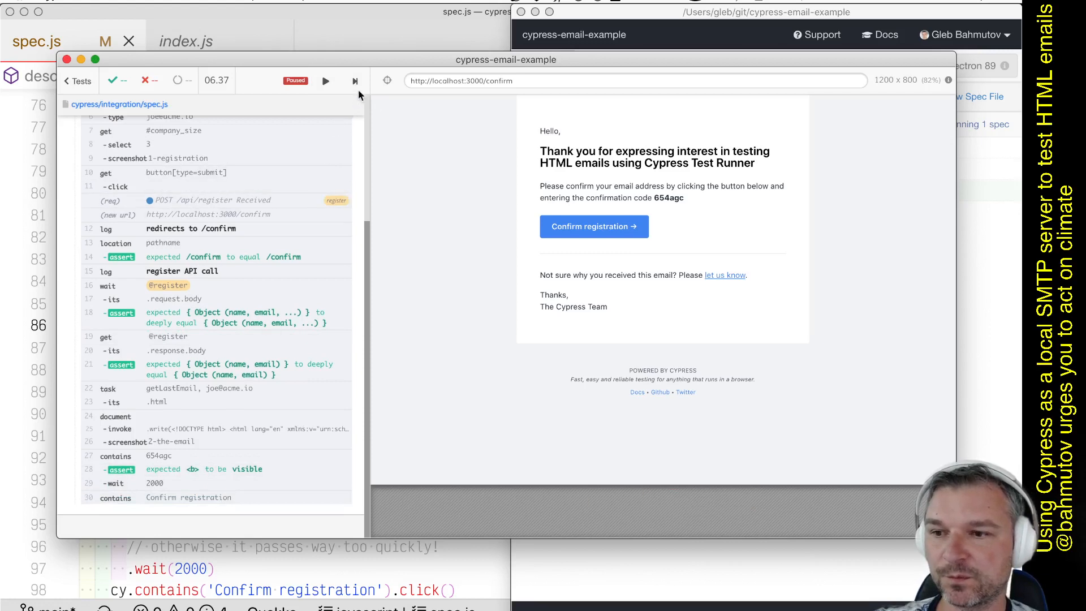
# Follow the Confirm registration link, re-check the /confirm path, and locate the code field.
pyautogui.click(354, 80)
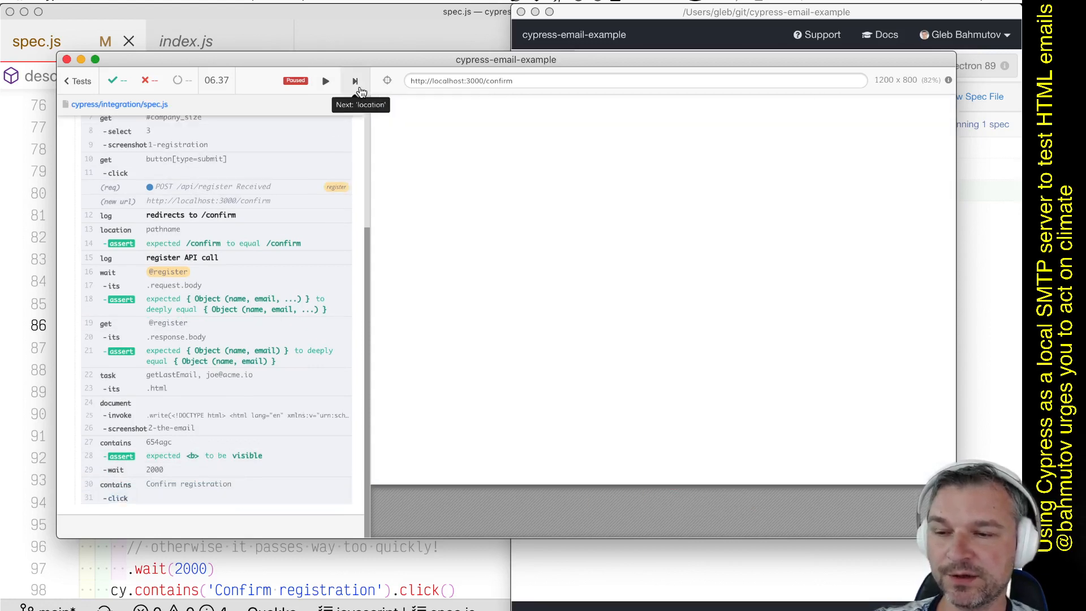
pyautogui.click(355, 81)
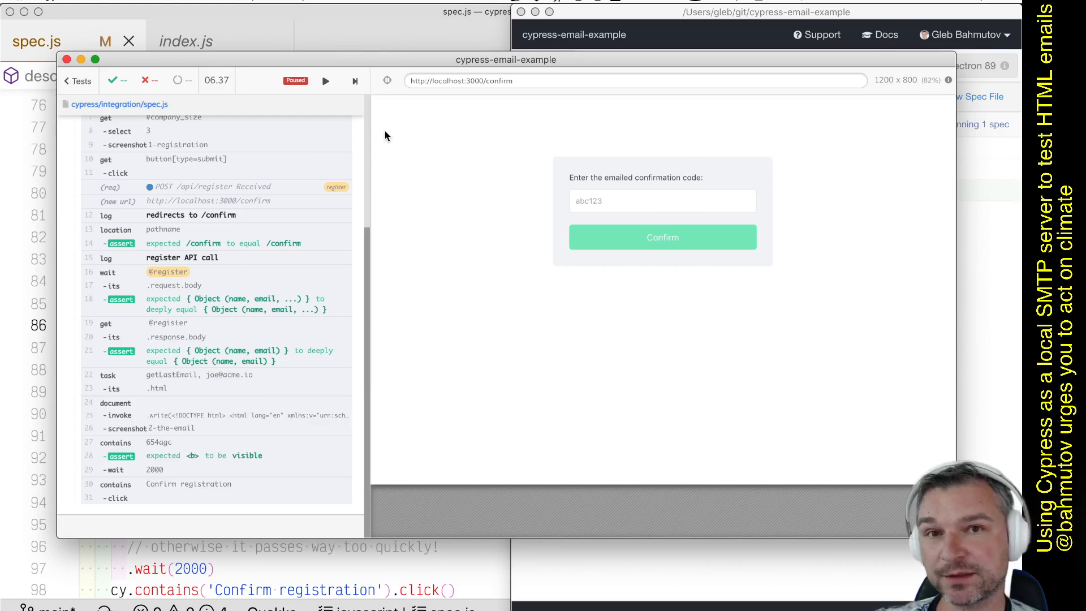
pyautogui.moveTo(324, 81)
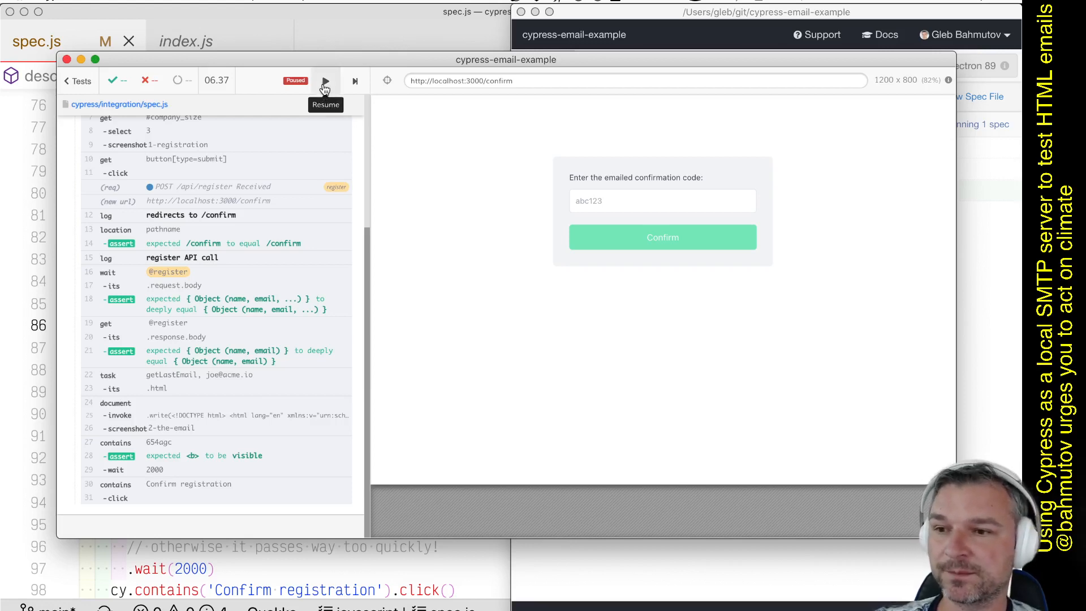
pyautogui.click(355, 80)
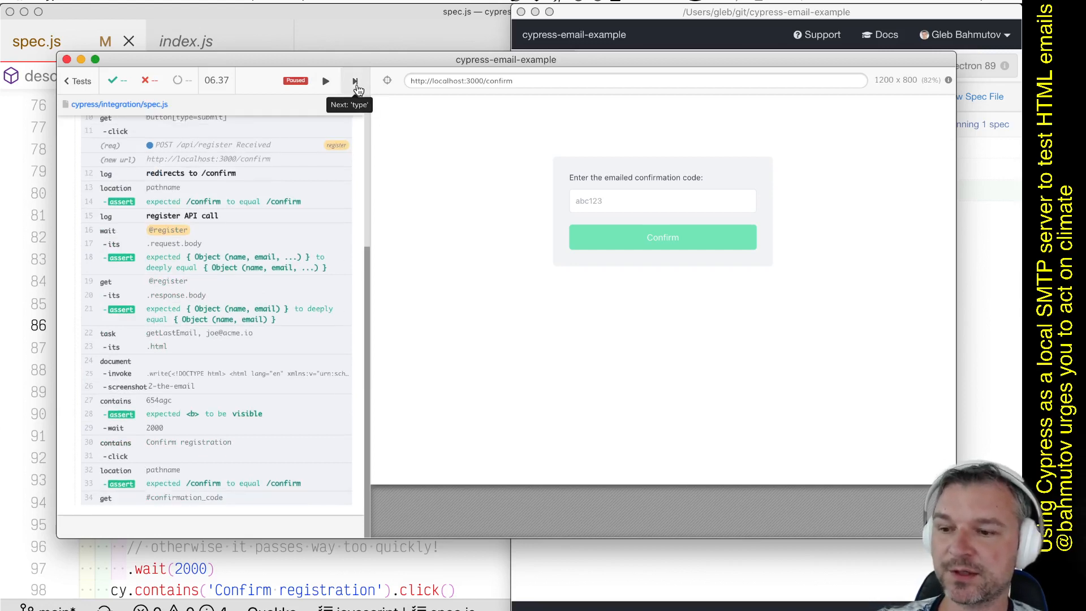
pyautogui.click(355, 80)
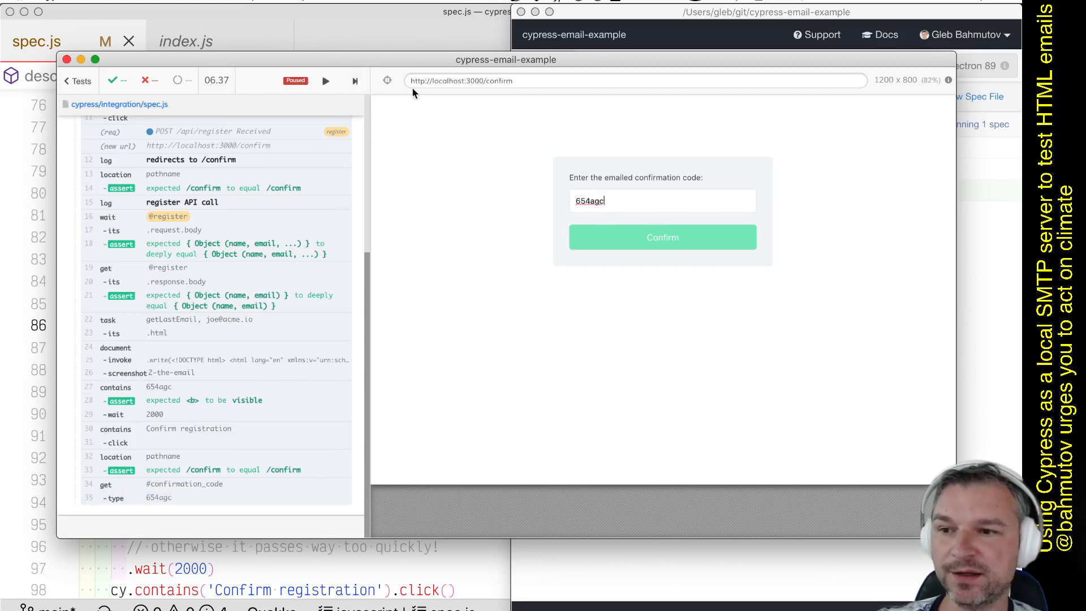
pyautogui.moveTo(356, 81)
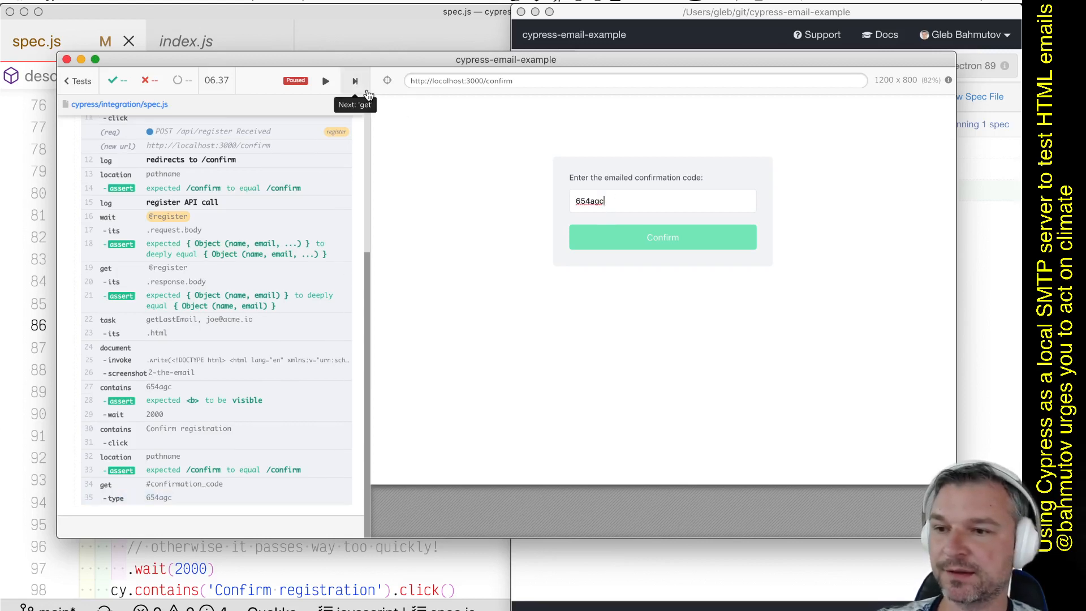
pyautogui.click(354, 81)
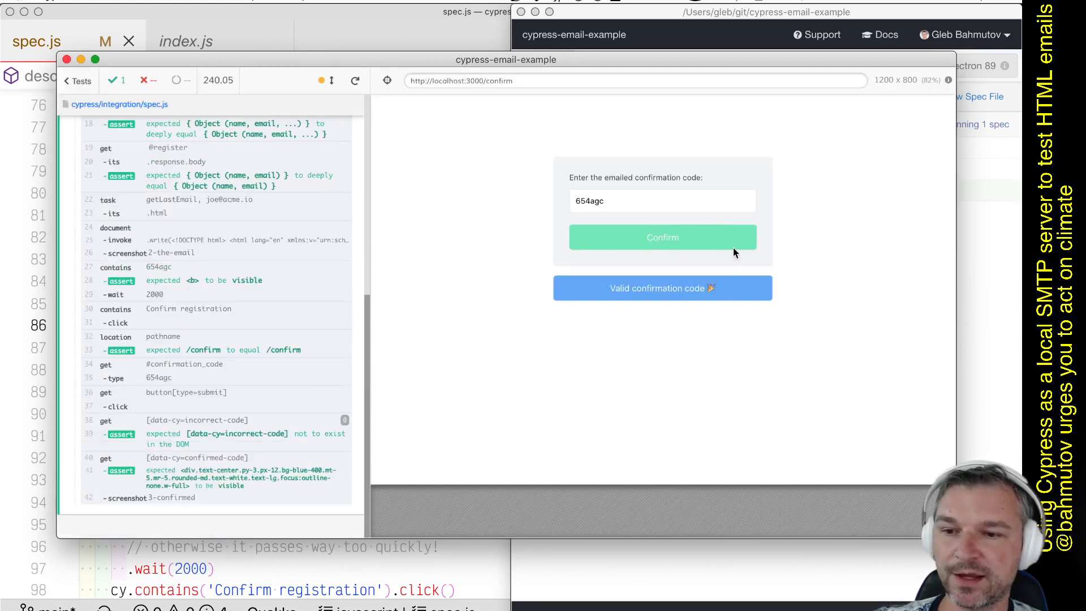
pyautogui.moveTo(668, 379)
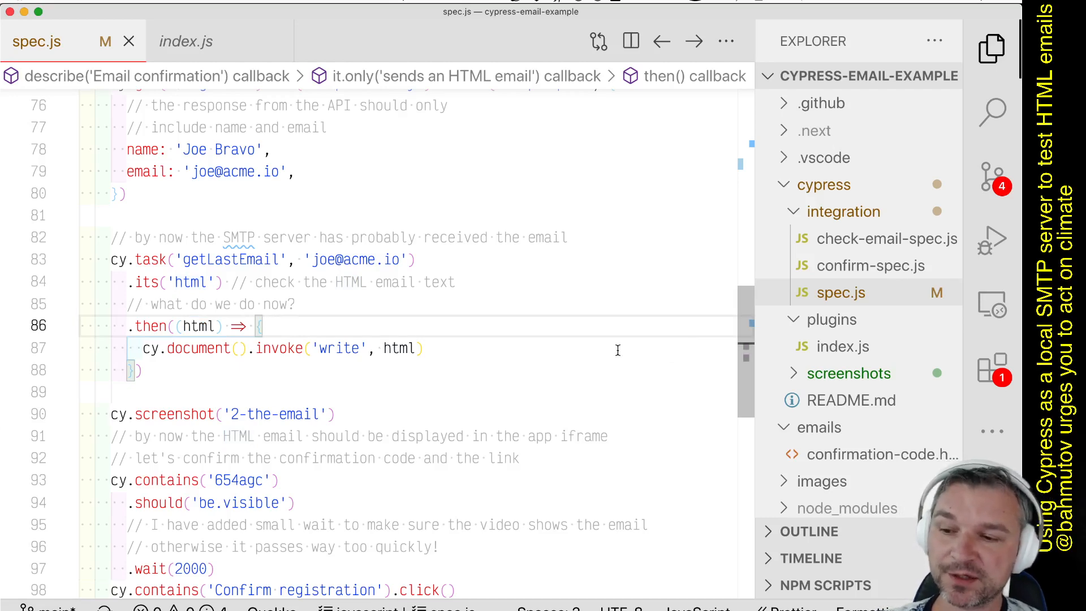
pyautogui.scroll(-3)
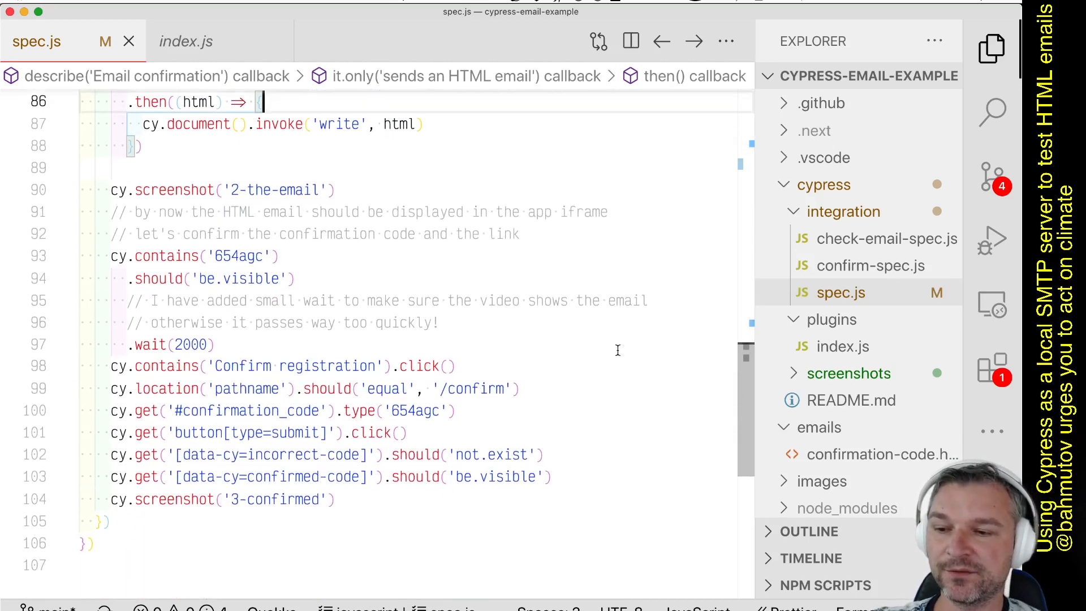